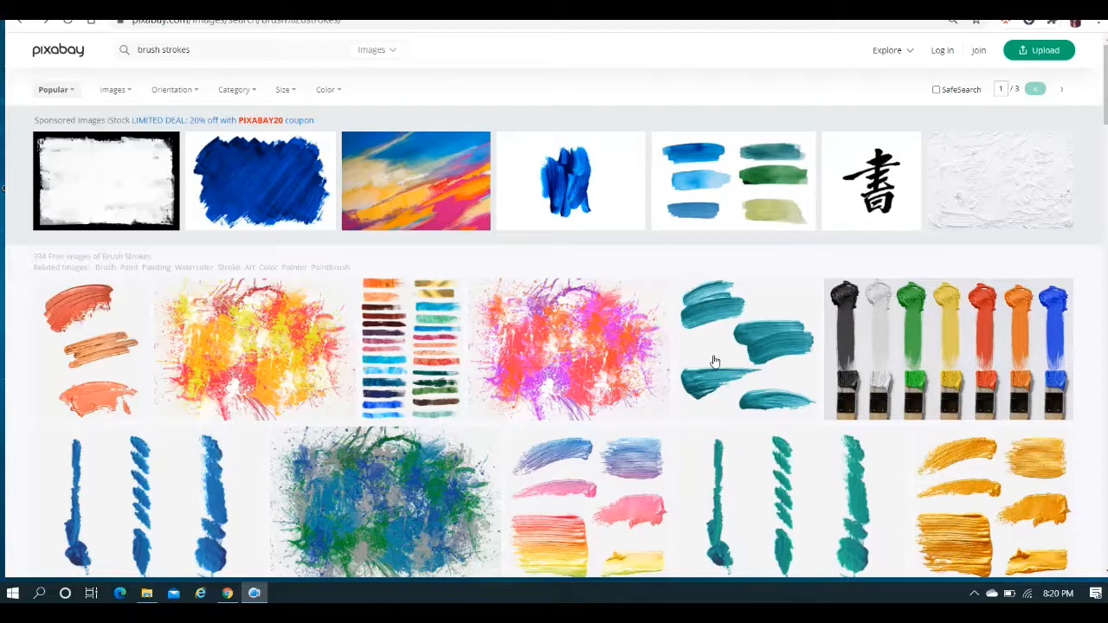
{"action": "mouse_move", "coordinate": [90, 353]}
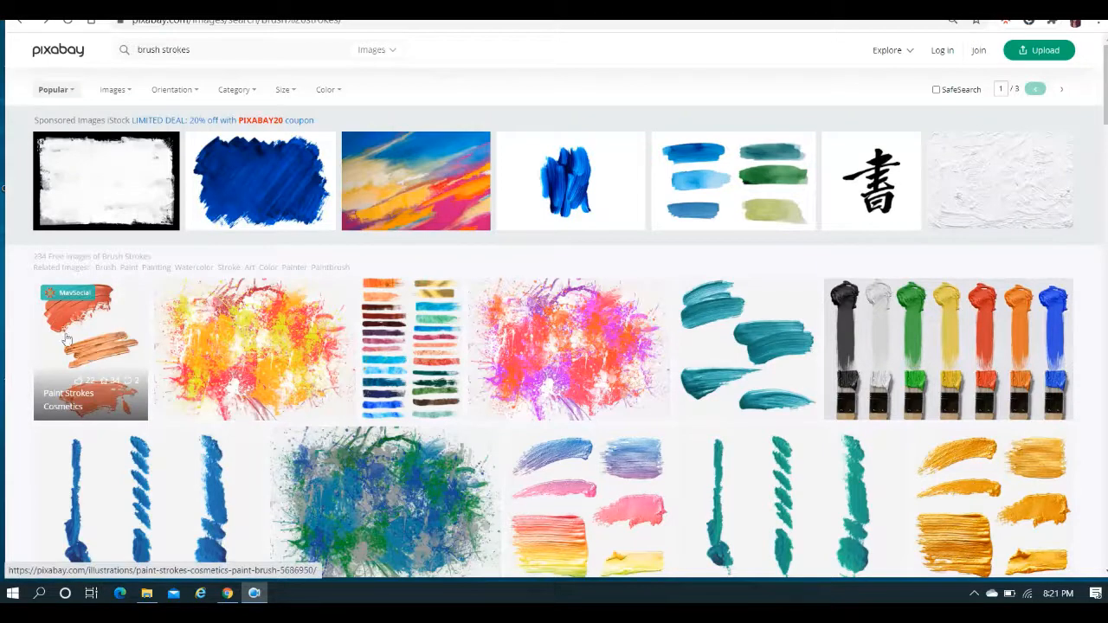
{"action": "mouse_move", "coordinate": [87, 326]}
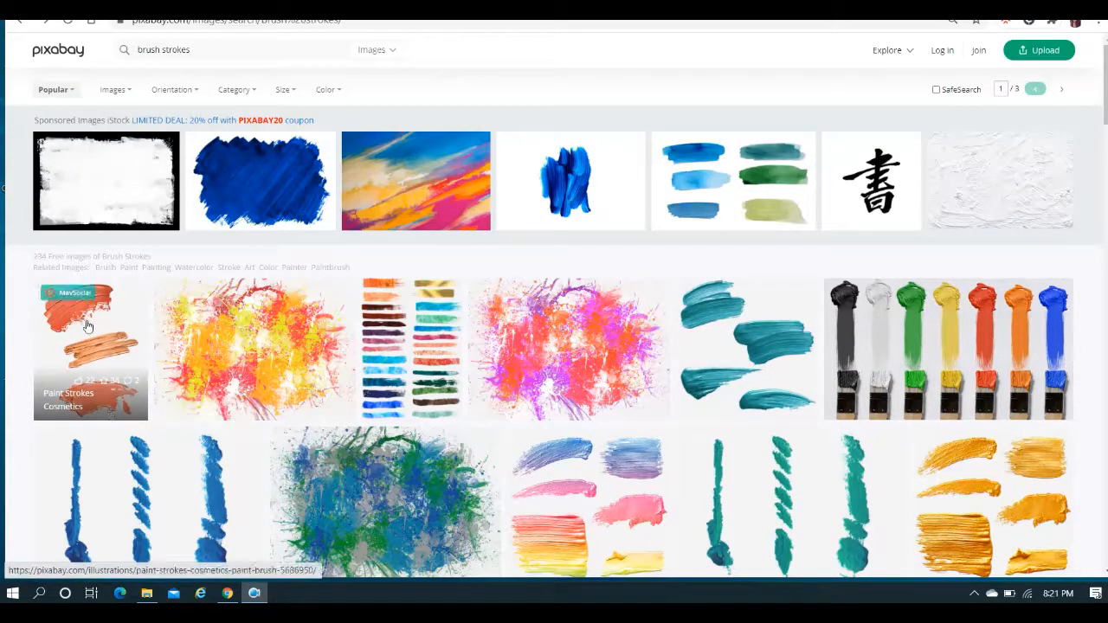
{"action": "mouse_move", "coordinate": [116, 349]}
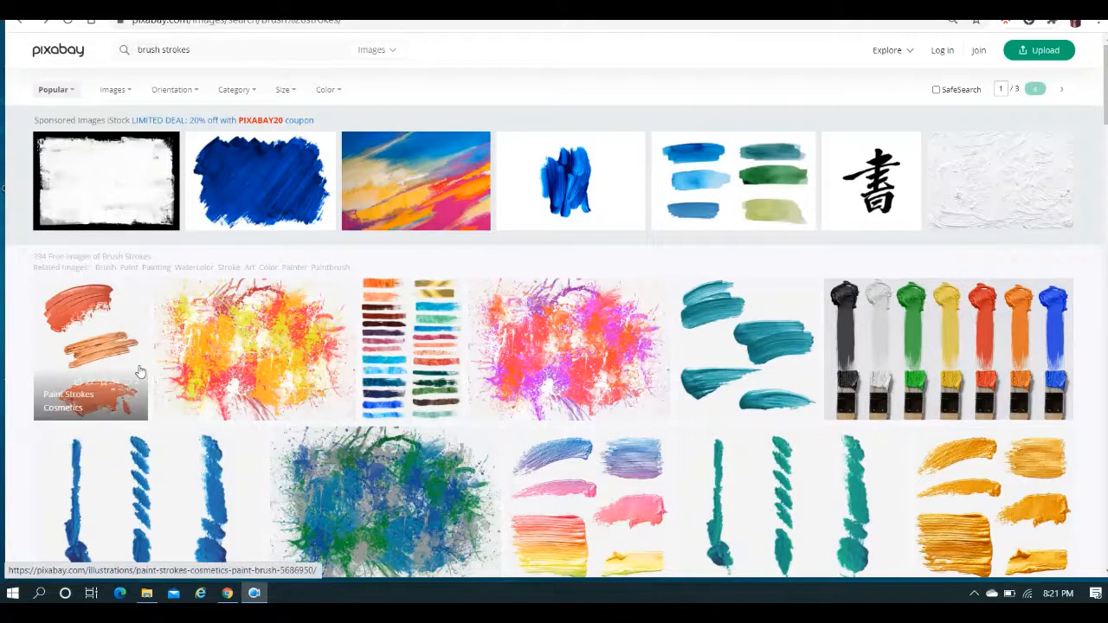
Choose the orange Paint Strokes illustration from the Pixabay brush strokes results
{"action": "left_click", "coordinate": [90, 350]}
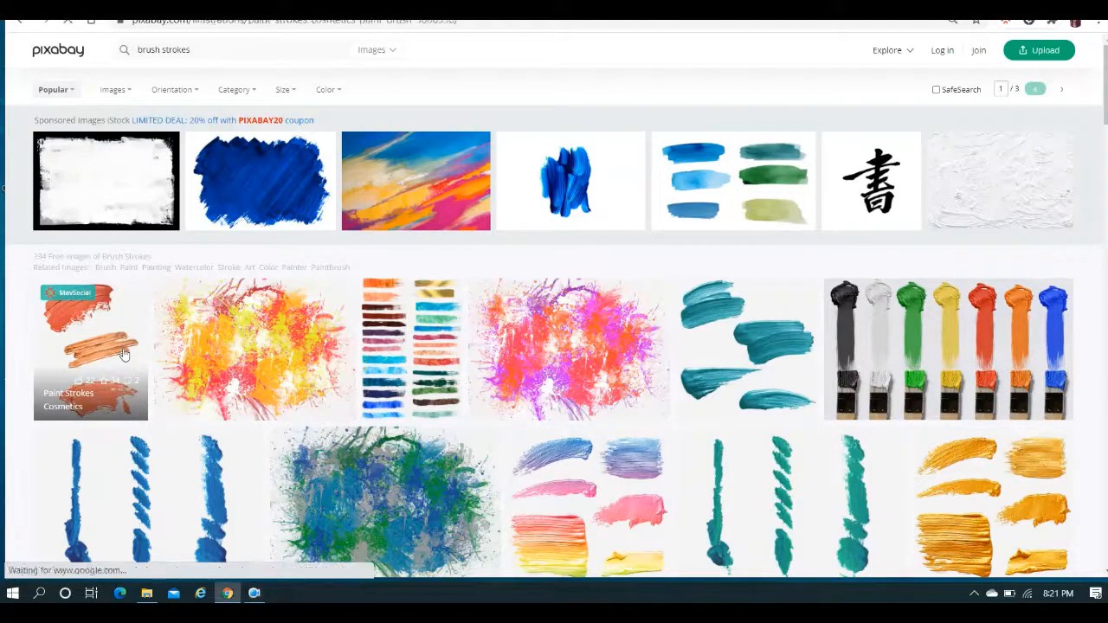
Reach the illustration's page and show its Free Download size options (512×640 smallest)
{"action": "left_click", "coordinate": [90, 350]}
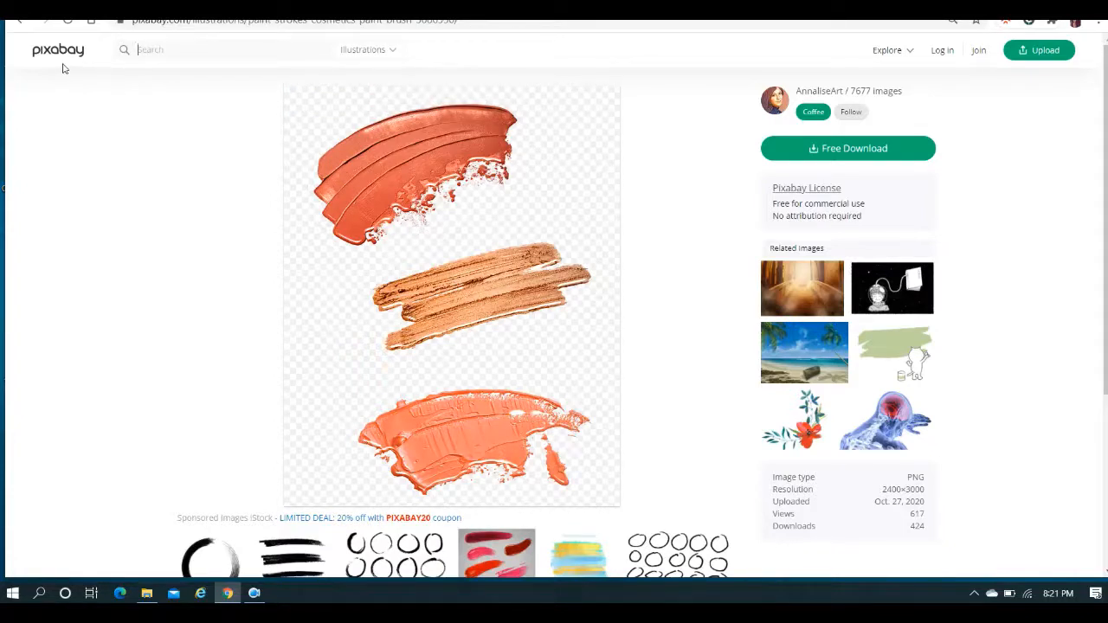
{"action": "mouse_move", "coordinate": [750, 70]}
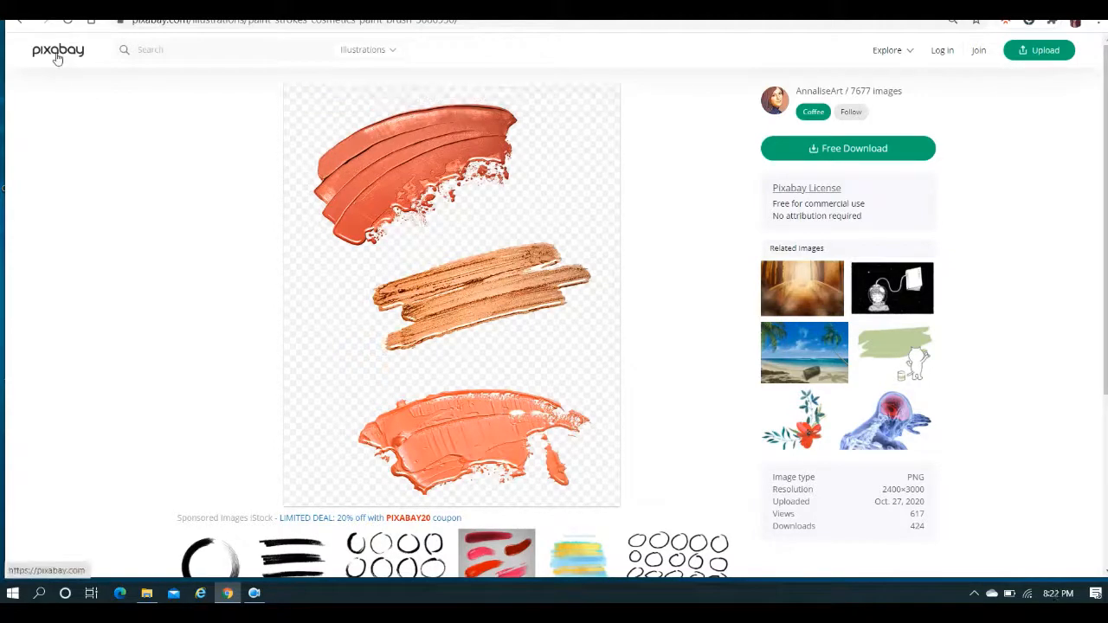
{"action": "mouse_move", "coordinate": [395, 161]}
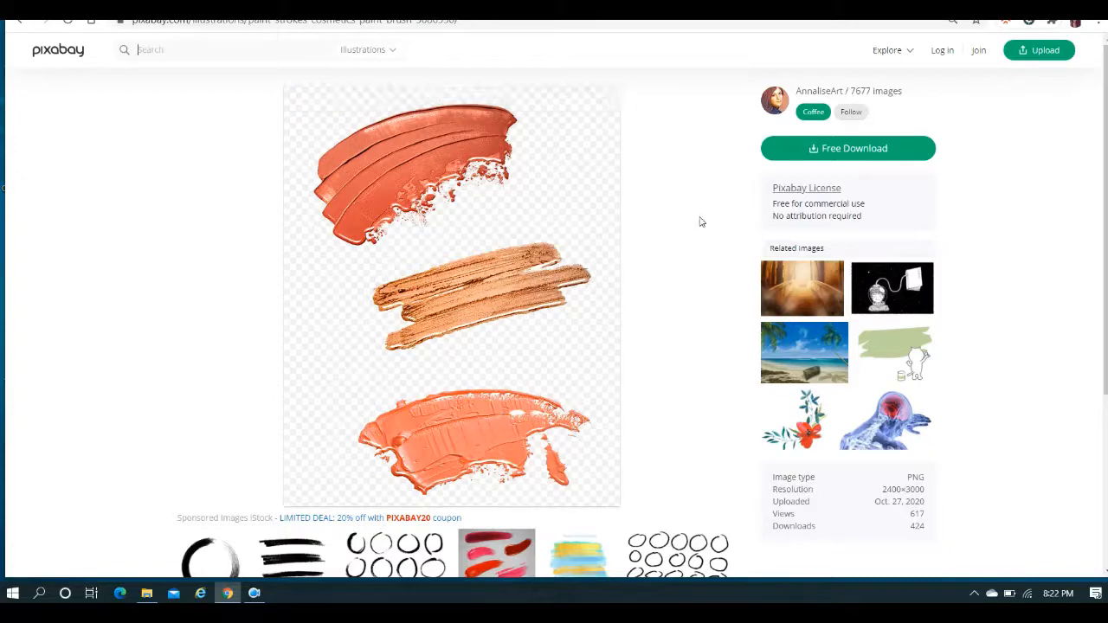
{"action": "left_click", "coordinate": [846, 149]}
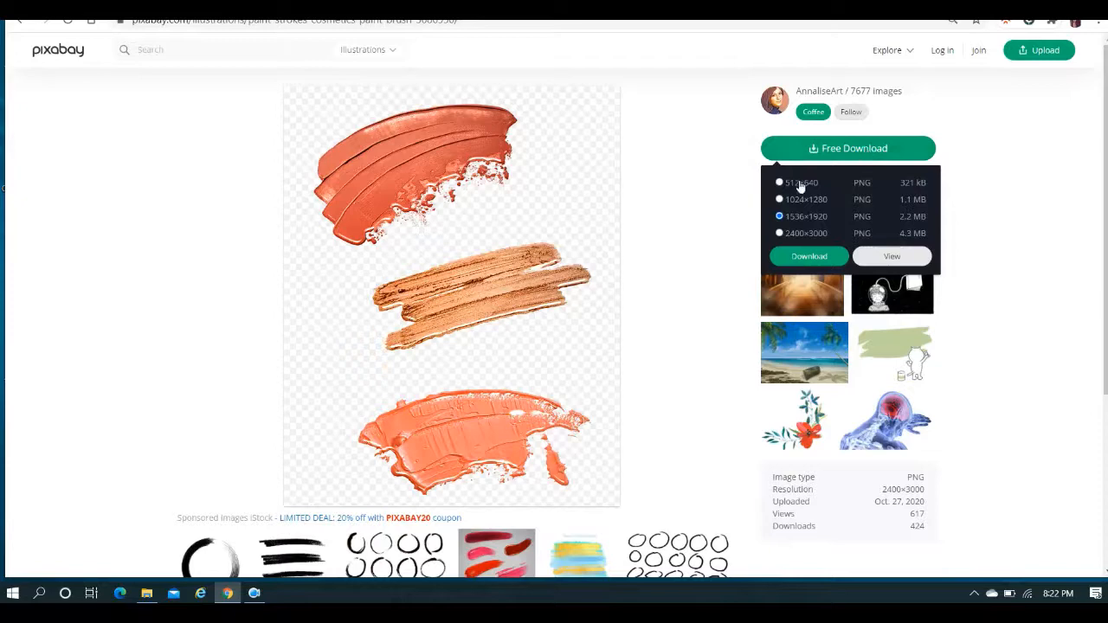
{"action": "mouse_move", "coordinate": [829, 223]}
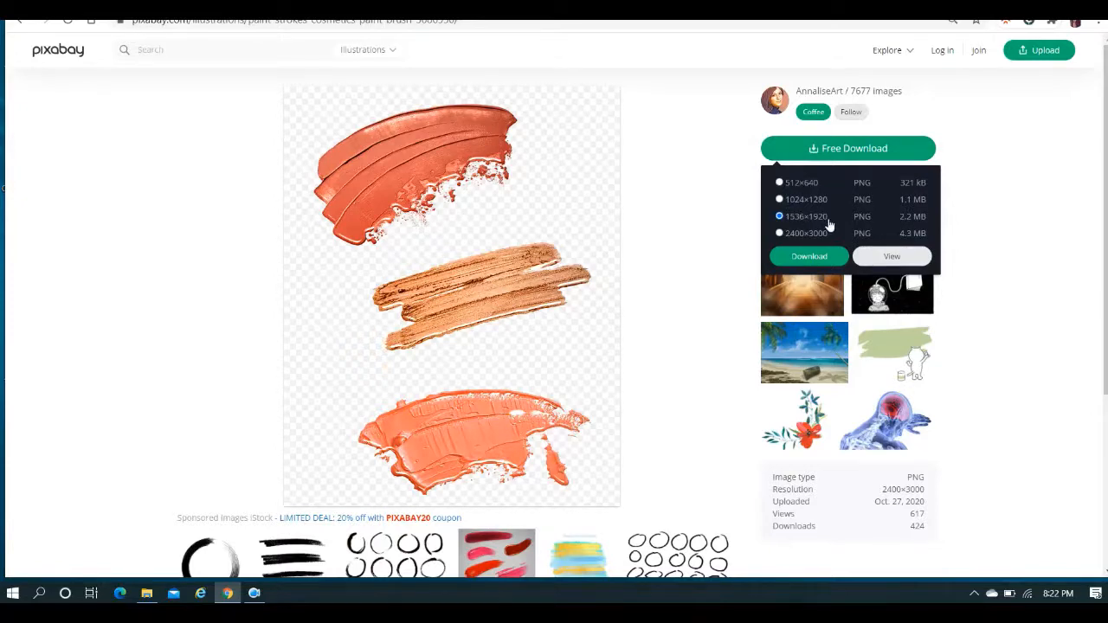
{"action": "mouse_move", "coordinate": [796, 52]}
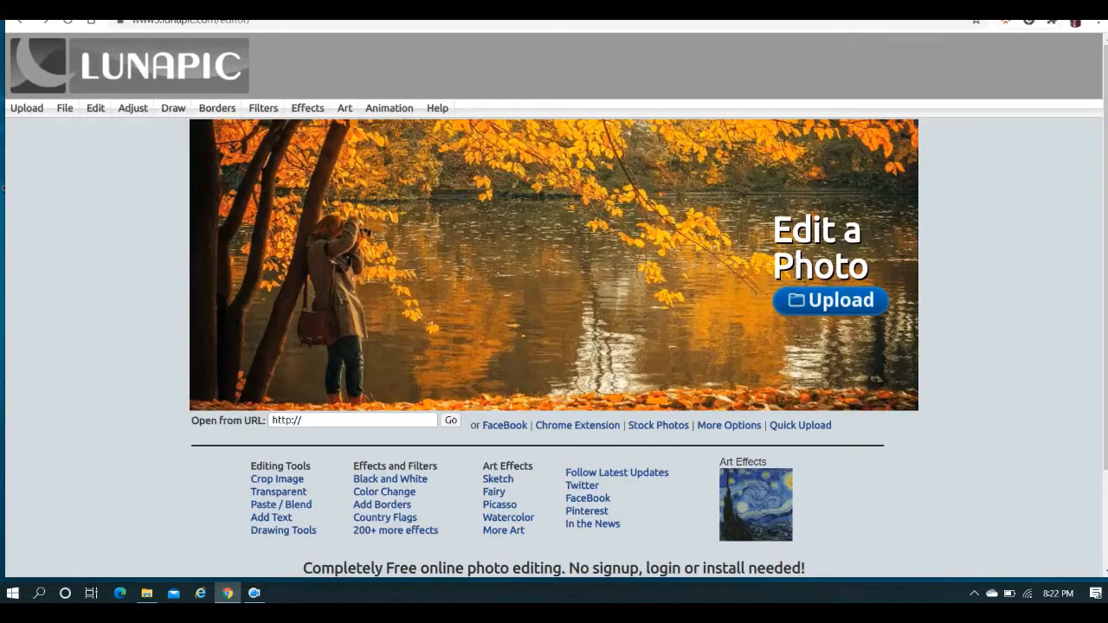
Upload the downloaded 512x640 paint strokes PNG into LunaPic and view it
{"action": "left_click", "coordinate": [388, 107]}
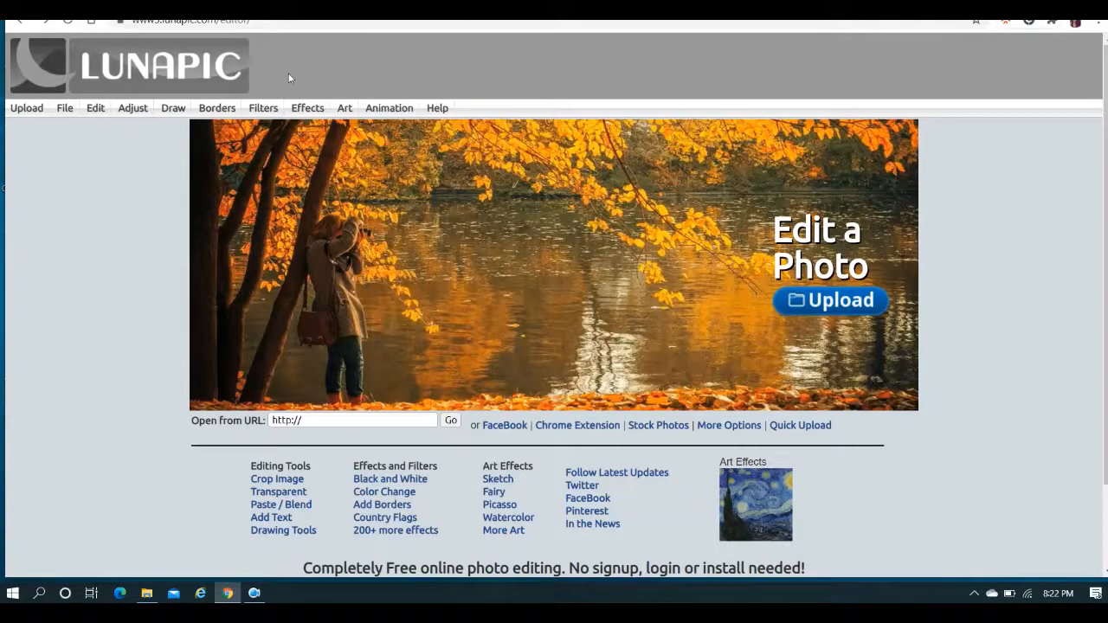
{"action": "mouse_move", "coordinate": [111, 192]}
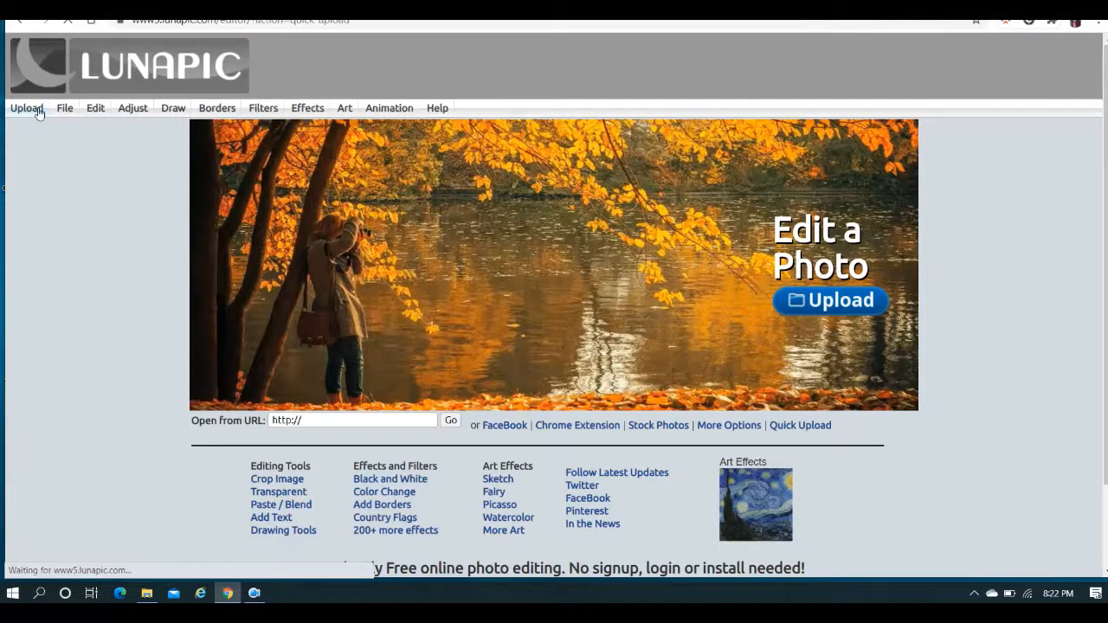
{"action": "left_click", "coordinate": [26, 108]}
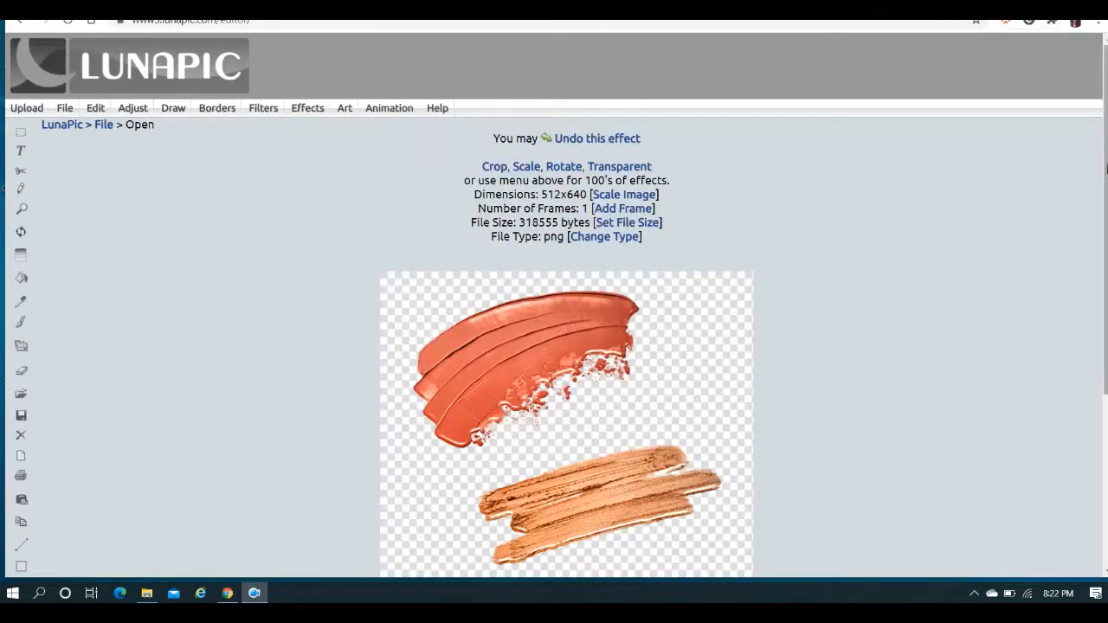
{"action": "scroll", "scroll_direction": "down", "scroll_amount": 3}
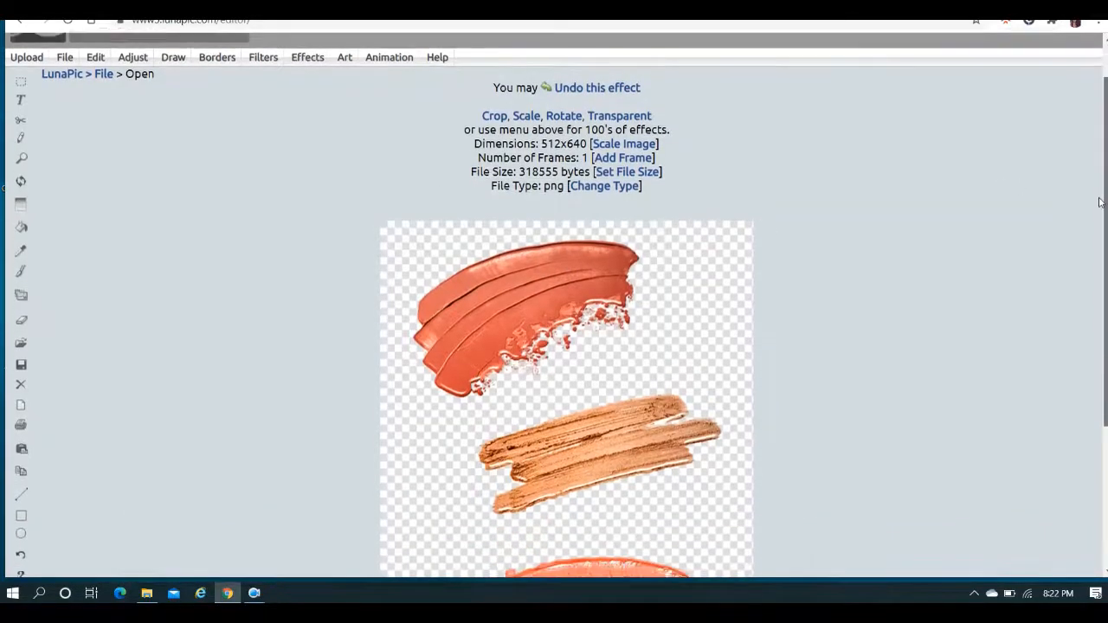
{"action": "scroll", "scroll_direction": "down", "scroll_amount": 3}
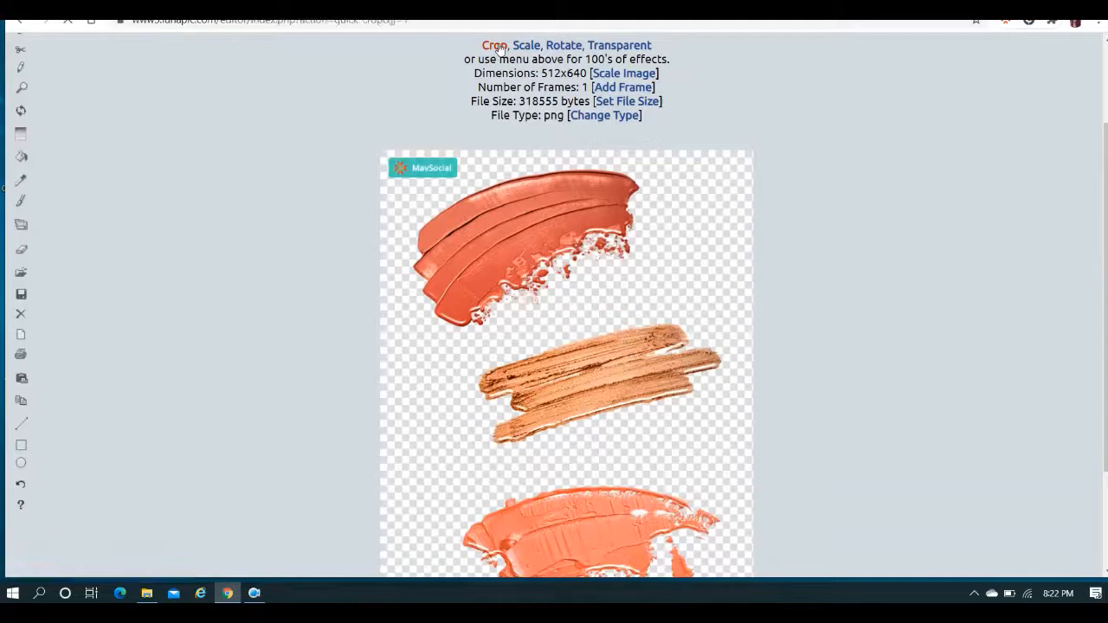
With the Simple Crop Tool, fit a ~328x225 crop box around only the top orange stroke
{"action": "left_click", "coordinate": [493, 45]}
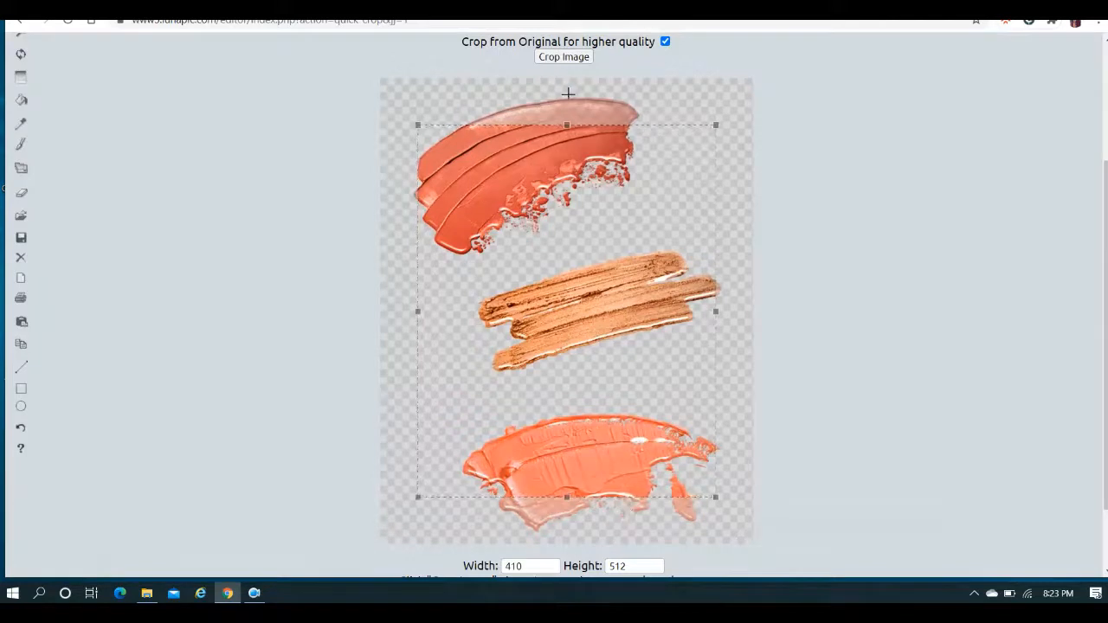
{"action": "mouse_move", "coordinate": [727, 455]}
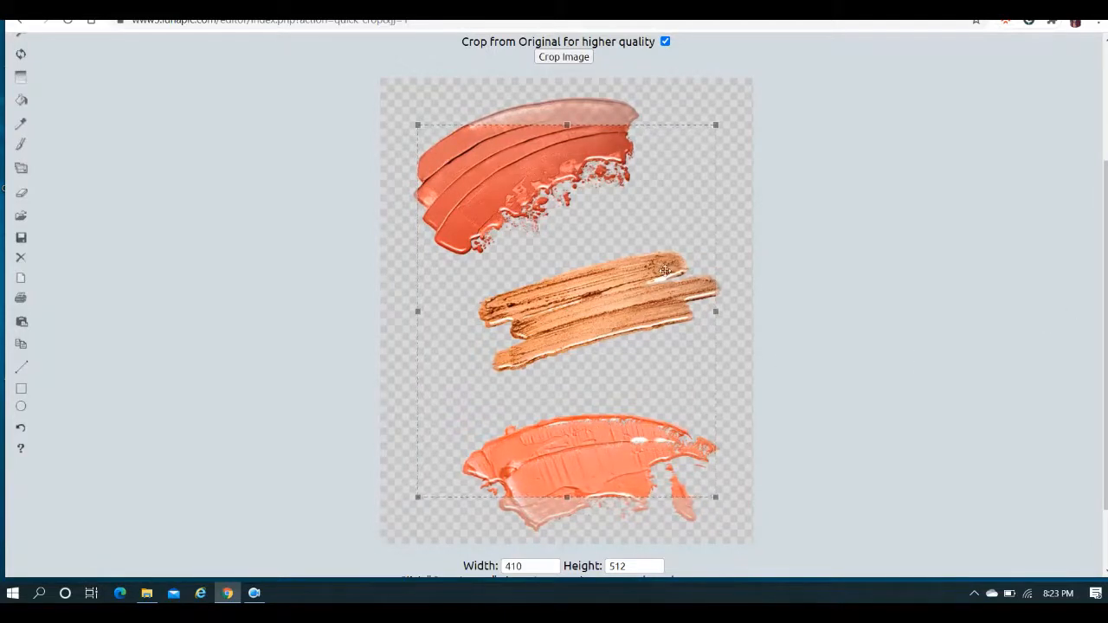
{"action": "mouse_move", "coordinate": [446, 312]}
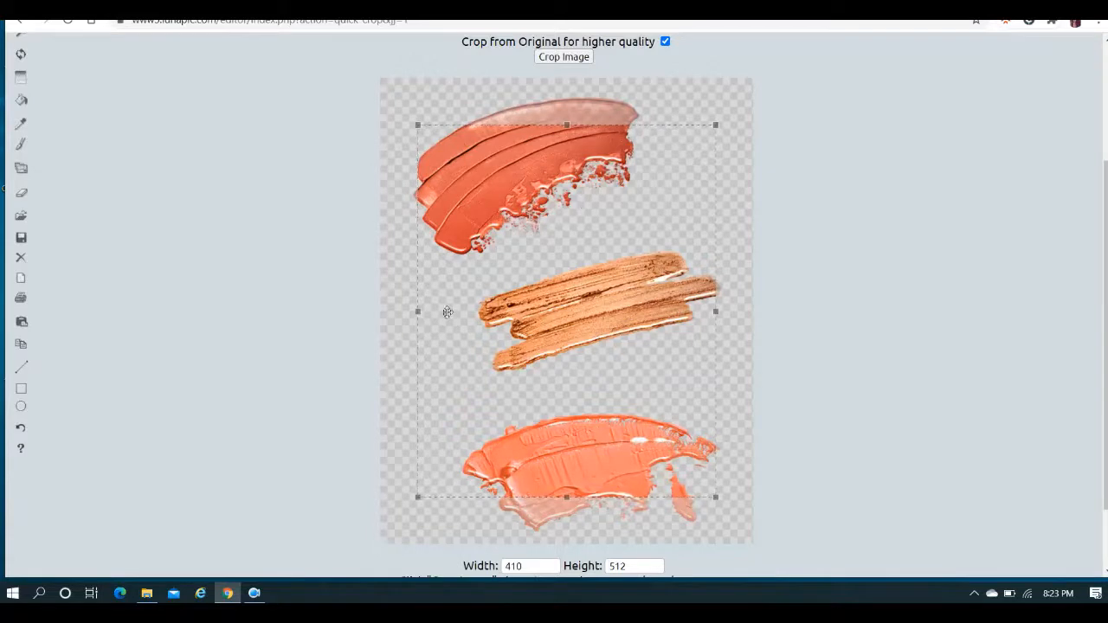
{"action": "mouse_move", "coordinate": [479, 289]}
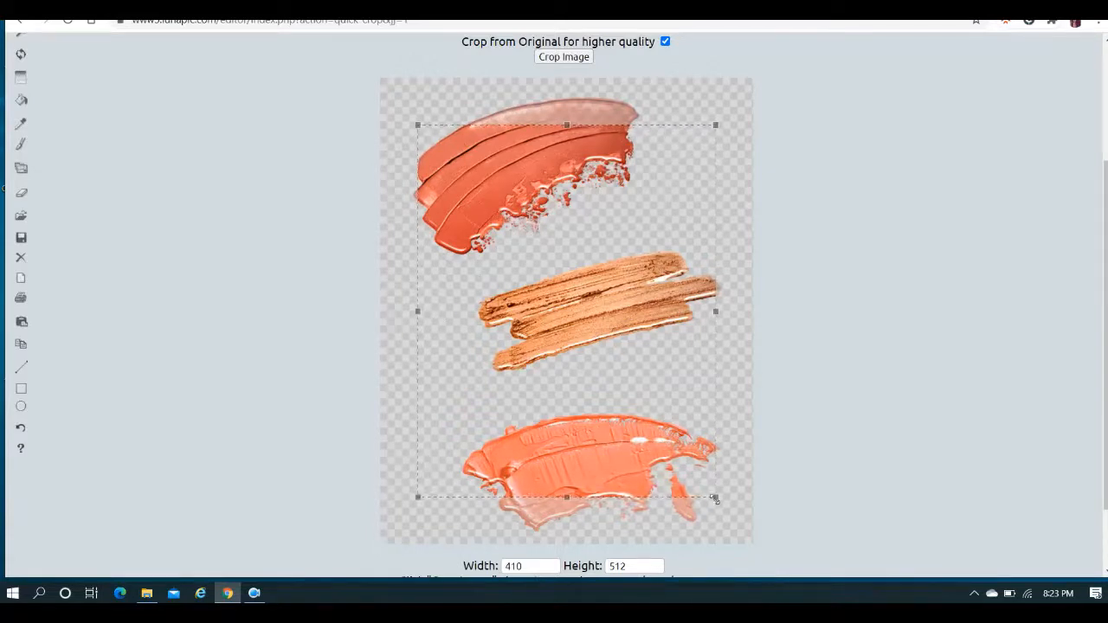
{"action": "left_click_drag", "start_coordinate": [714, 496], "coordinate": [597, 277]}
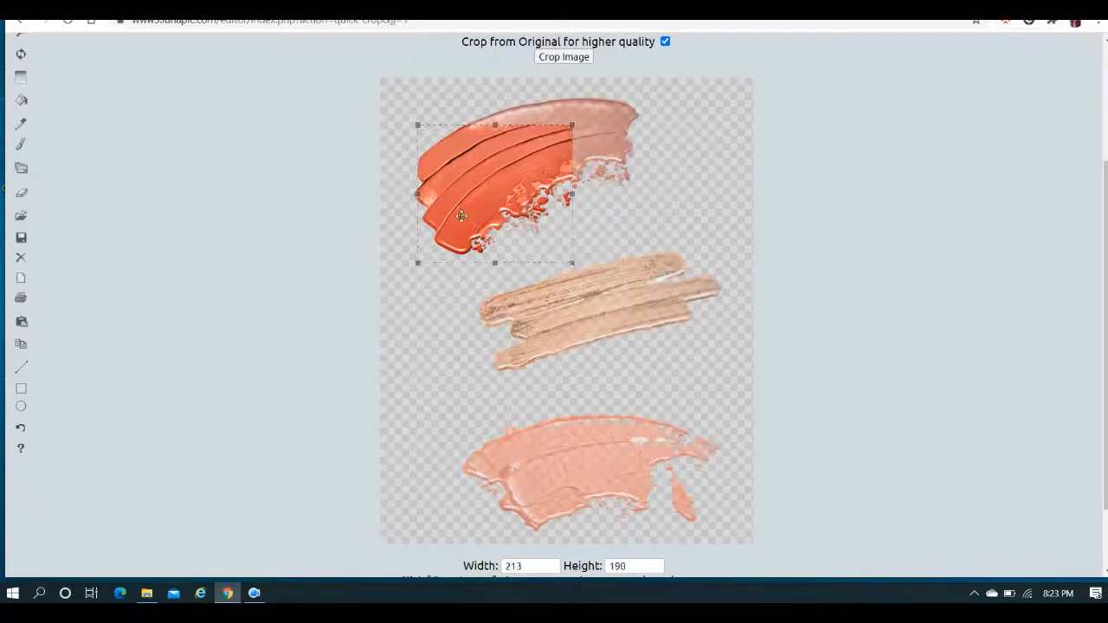
{"action": "left_click_drag", "start_coordinate": [416, 194], "coordinate": [405, 194]}
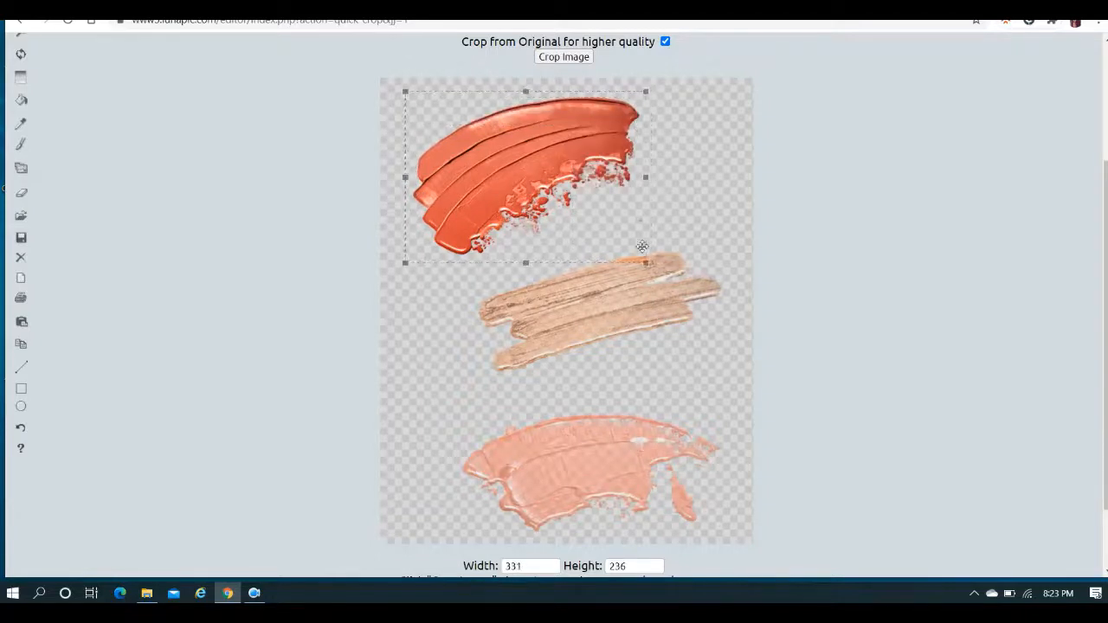
{"action": "left_click_drag", "start_coordinate": [644, 263], "coordinate": [643, 251]}
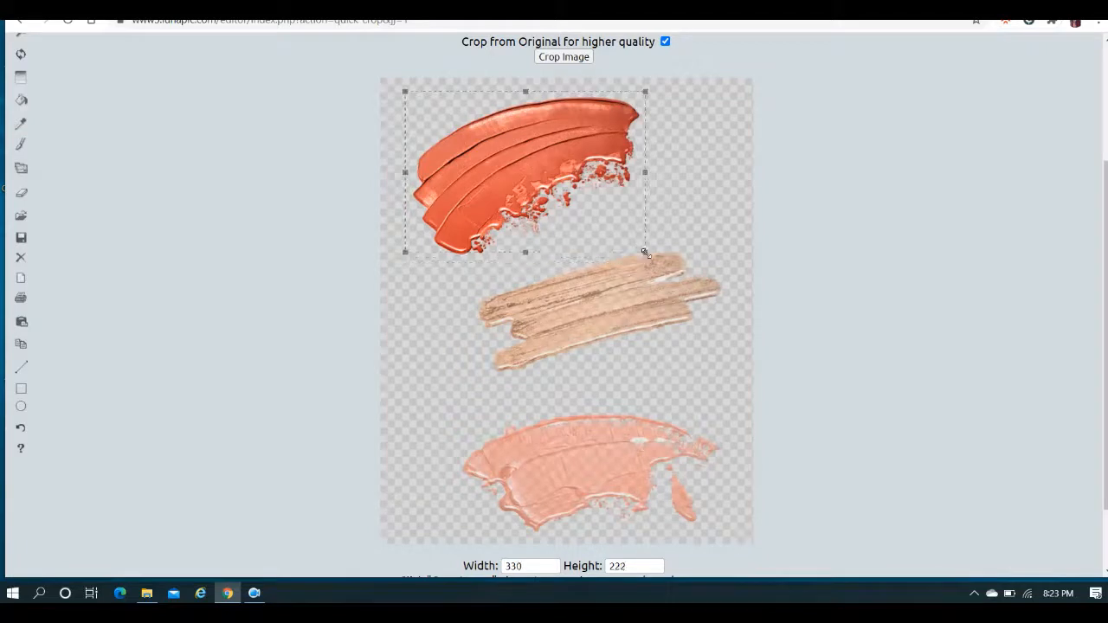
{"action": "left_click_drag", "start_coordinate": [644, 252], "coordinate": [650, 255]}
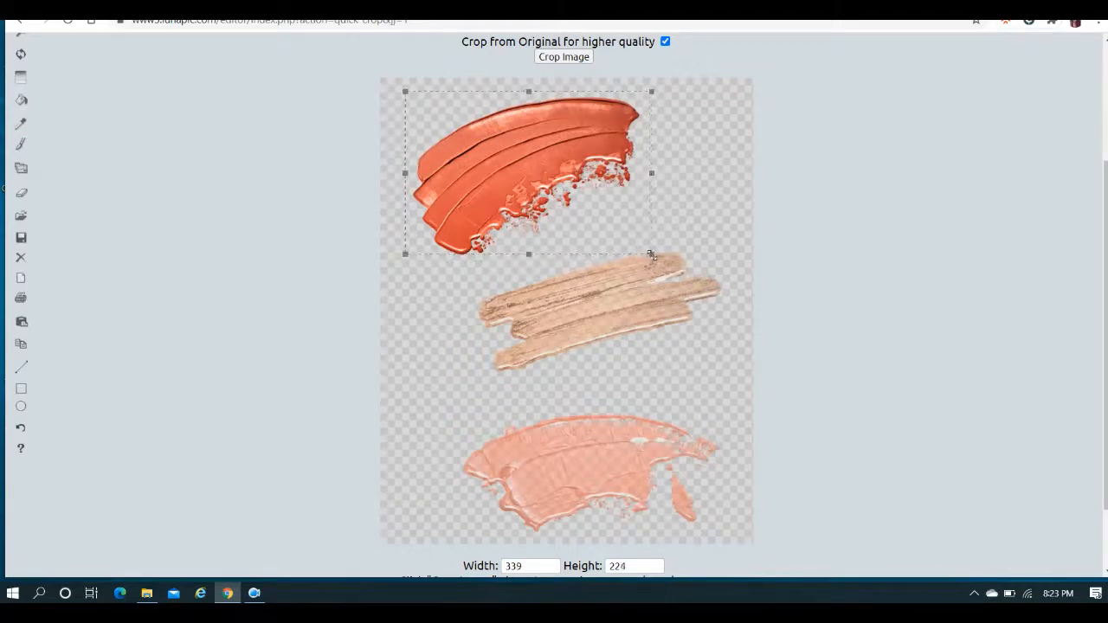
{"action": "mouse_move", "coordinate": [632, 284]}
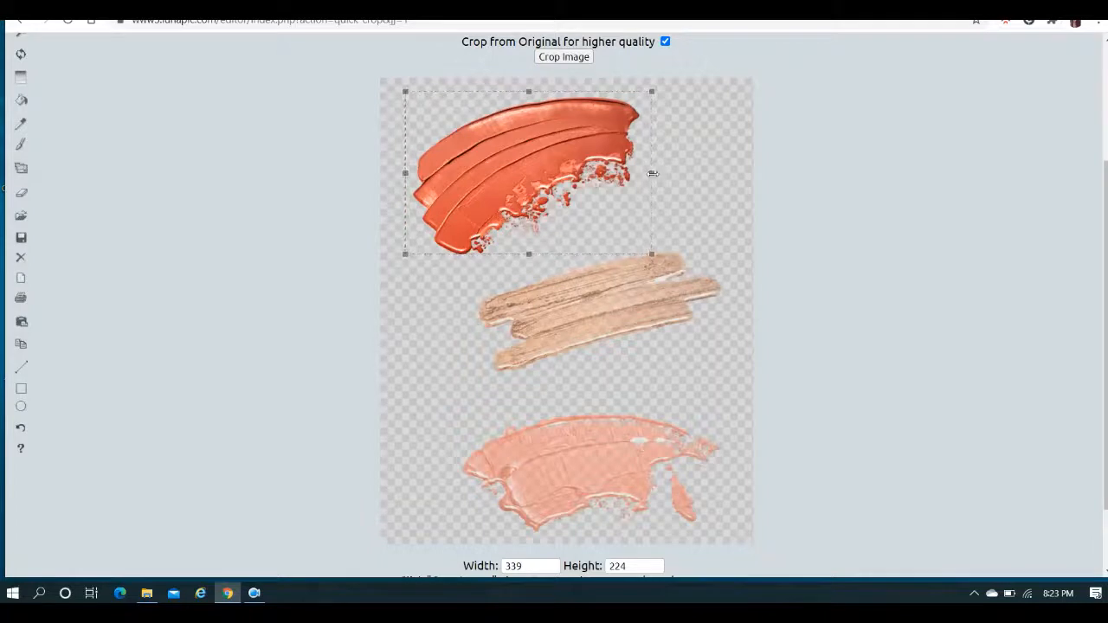
{"action": "left_click_drag", "start_coordinate": [652, 173], "coordinate": [643, 169]}
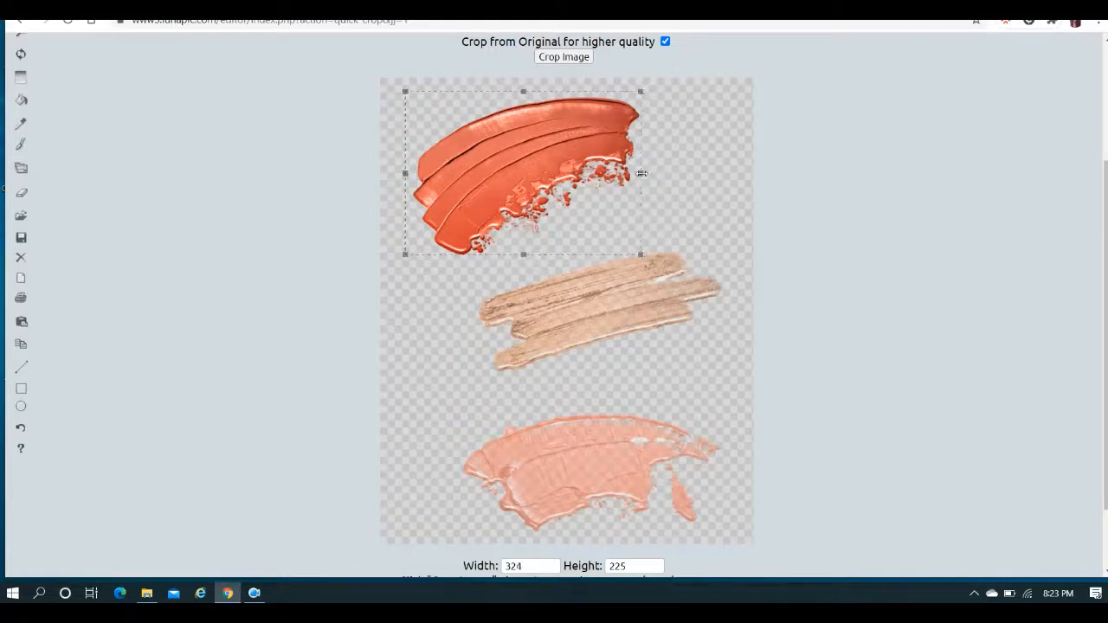
{"action": "left_click_drag", "start_coordinate": [640, 173], "coordinate": [644, 173]}
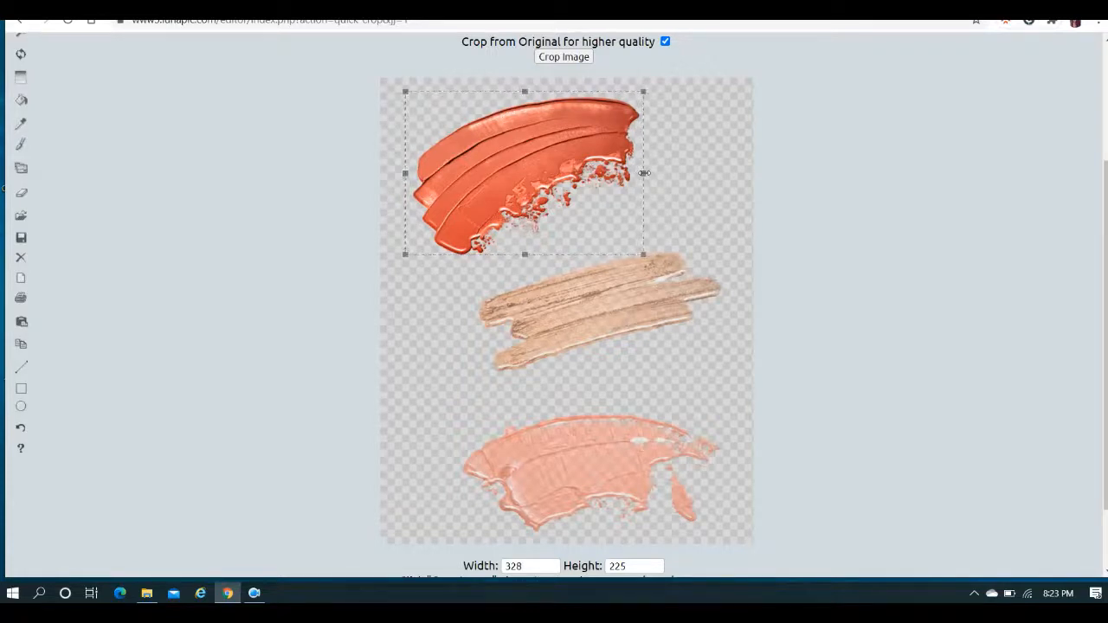
{"action": "left_click", "coordinate": [564, 56]}
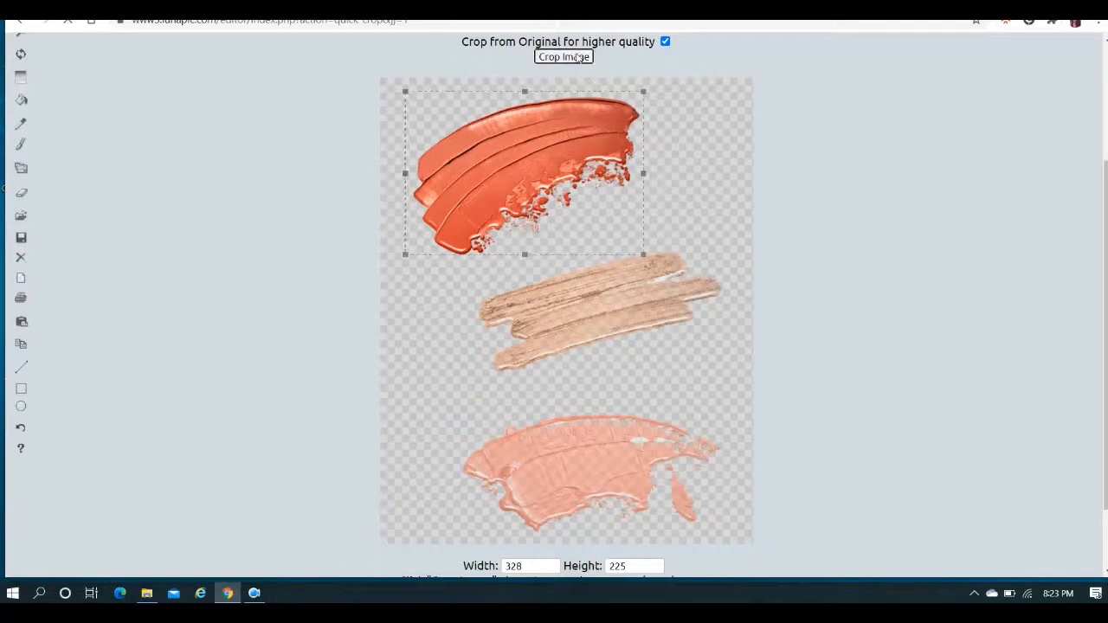
Apply the crop so only the top orange stroke remains as the image
{"action": "left_click", "coordinate": [564, 55]}
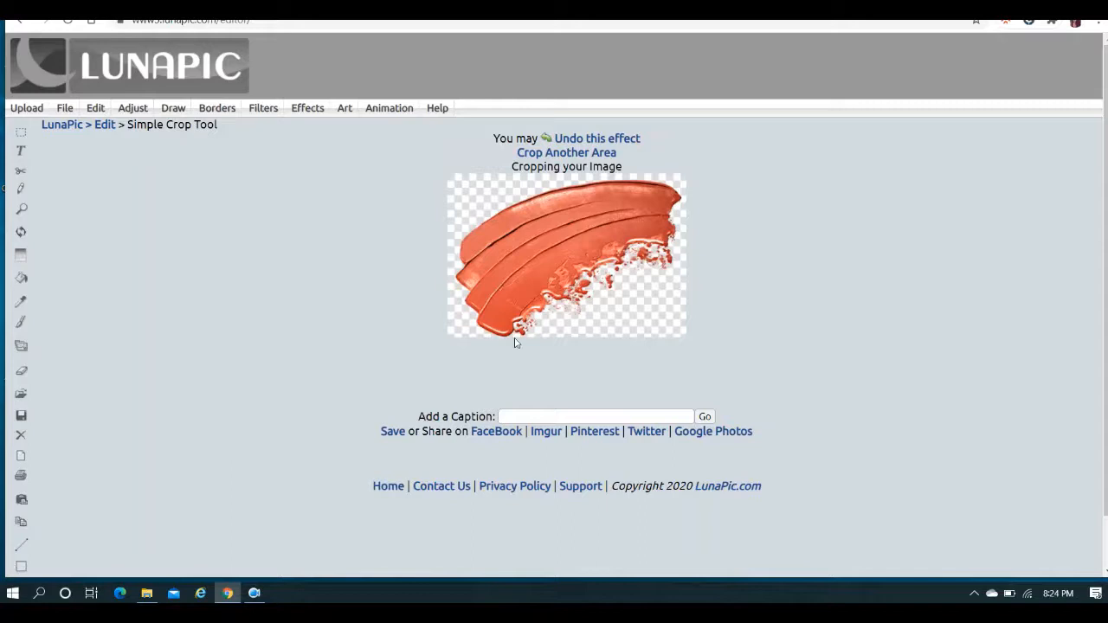
{"action": "mouse_move", "coordinate": [845, 273]}
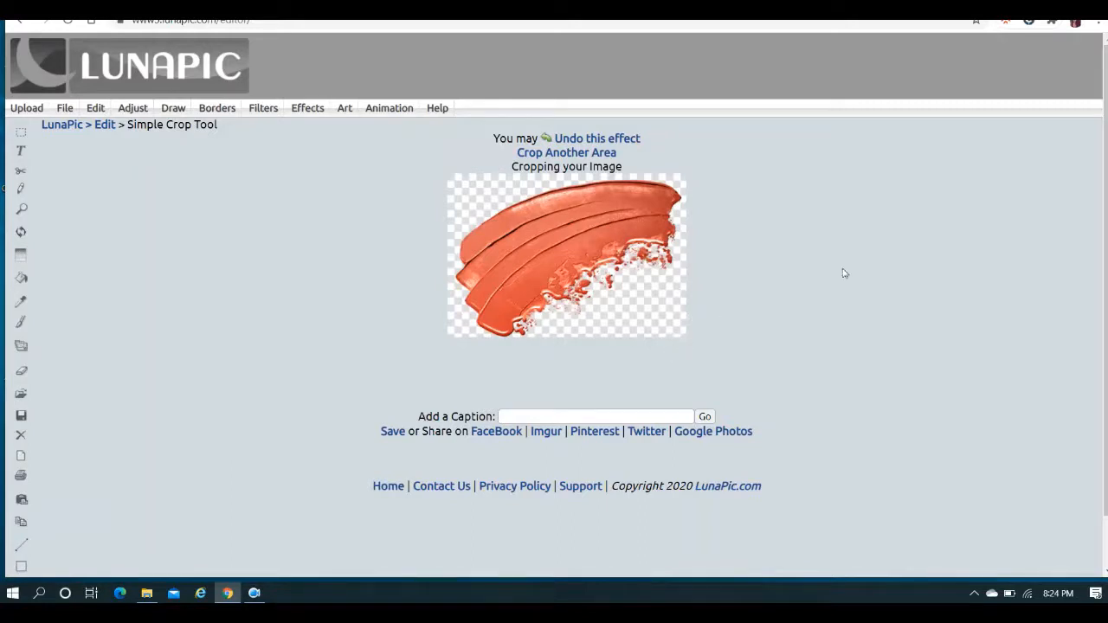
{"action": "mouse_move", "coordinate": [318, 451]}
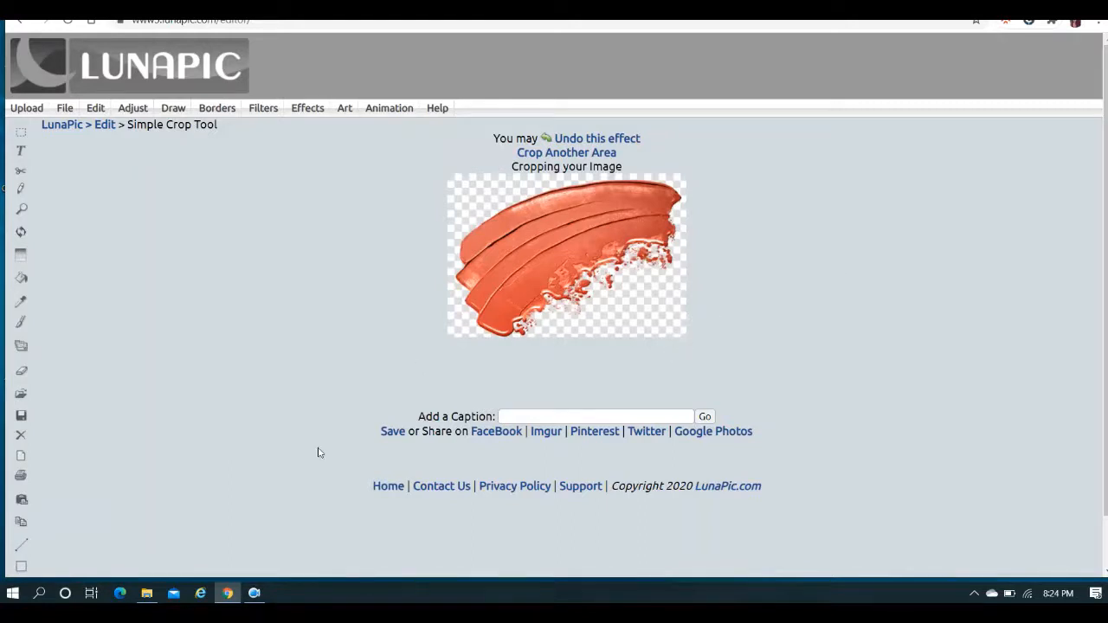
{"action": "mouse_move", "coordinate": [391, 431]}
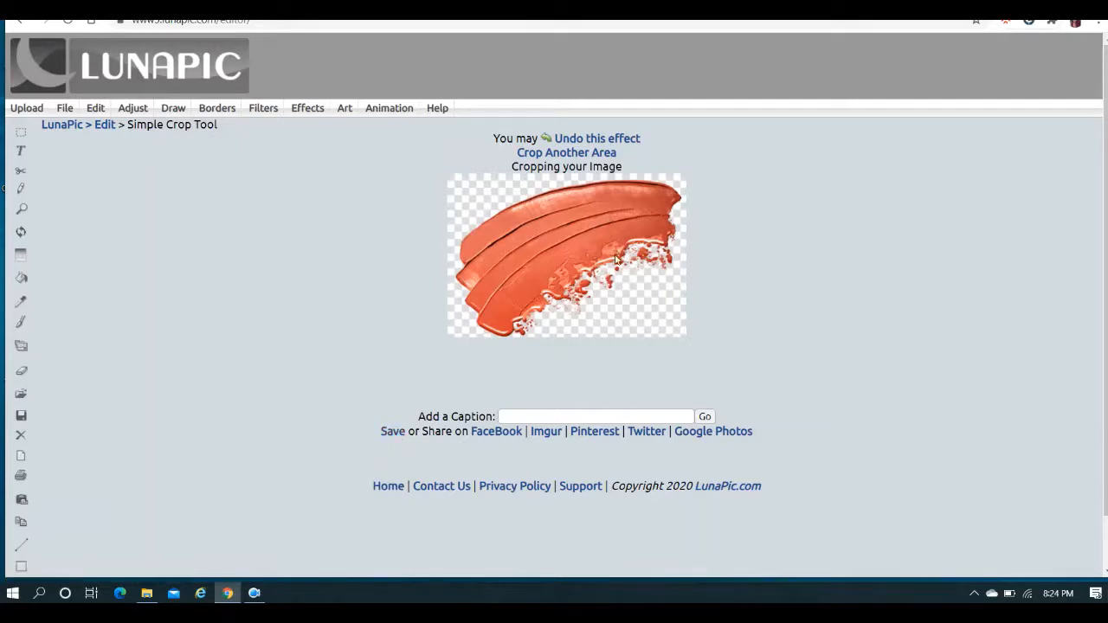
{"action": "left_click", "coordinate": [64, 107]}
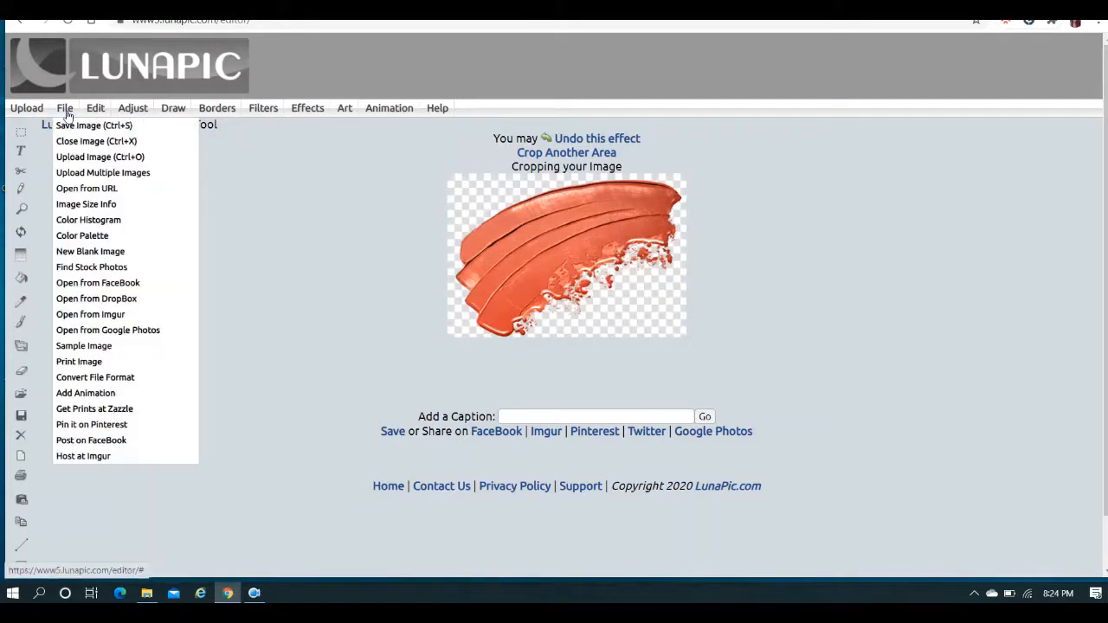
Save the cropped top stroke from LunaPic as a PNG to the downloads
{"action": "left_click", "coordinate": [93, 124]}
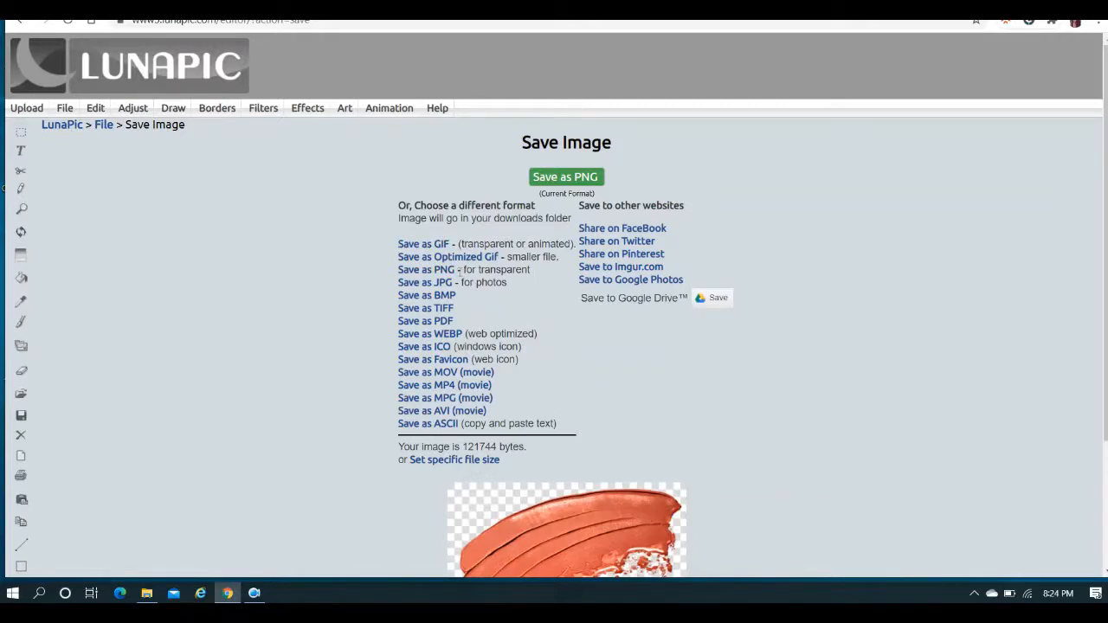
{"action": "mouse_move", "coordinate": [425, 270]}
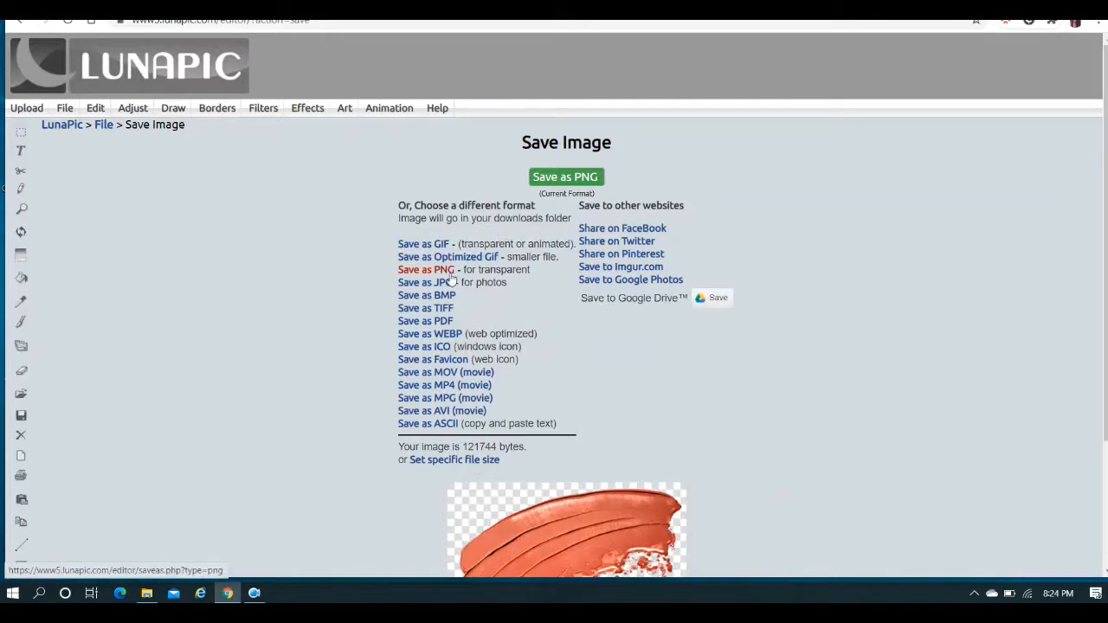
{"action": "left_click", "coordinate": [565, 177]}
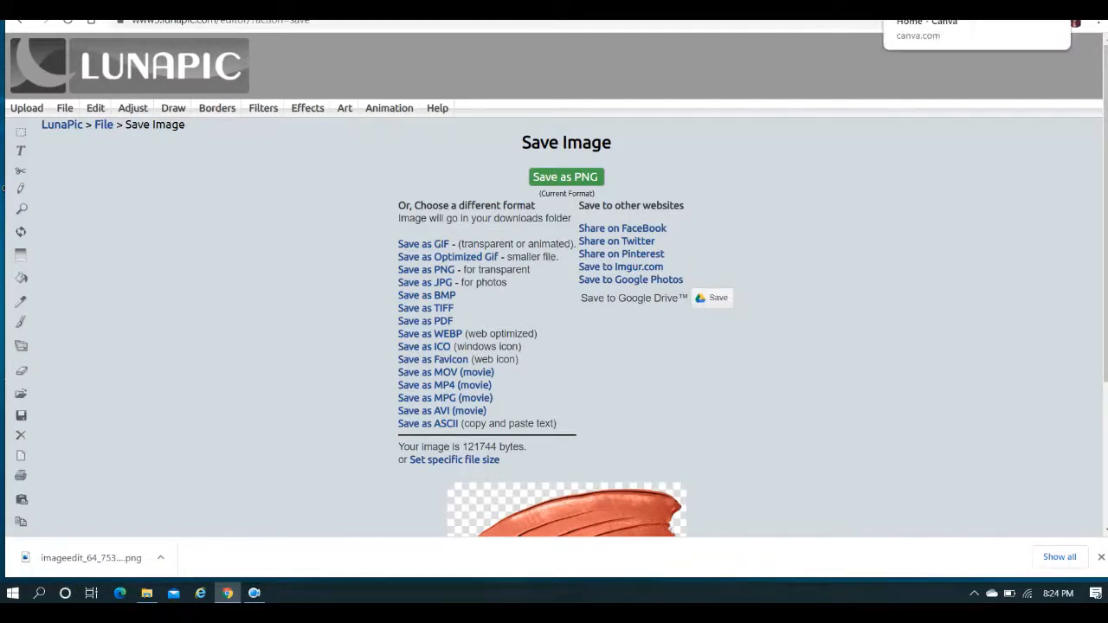
{"action": "mouse_move", "coordinate": [897, 211]}
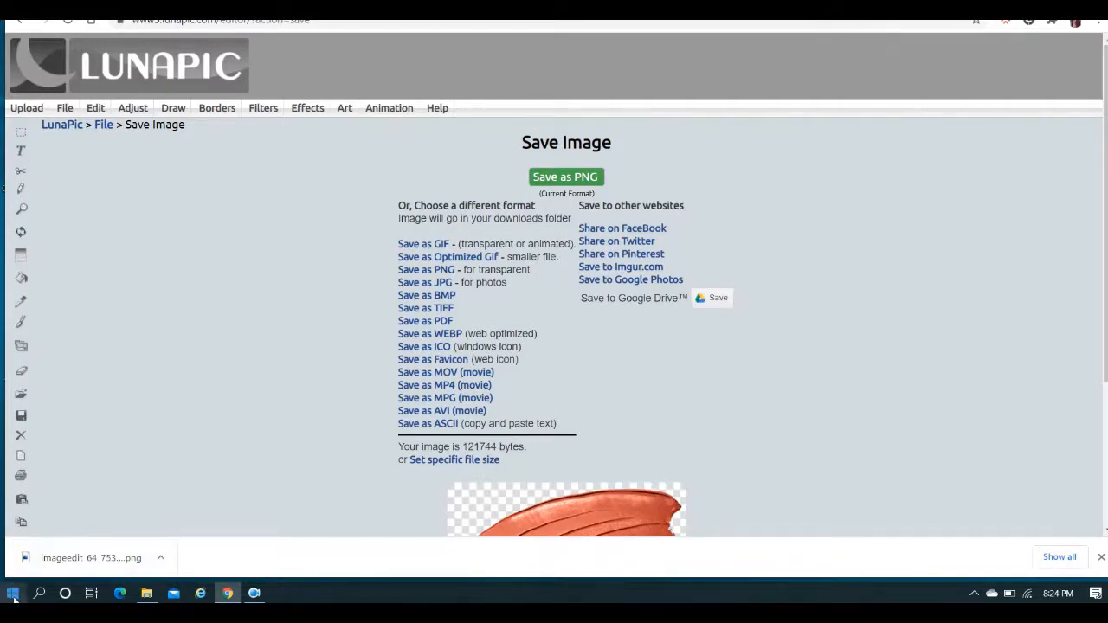
{"action": "left_click", "coordinate": [12, 595]}
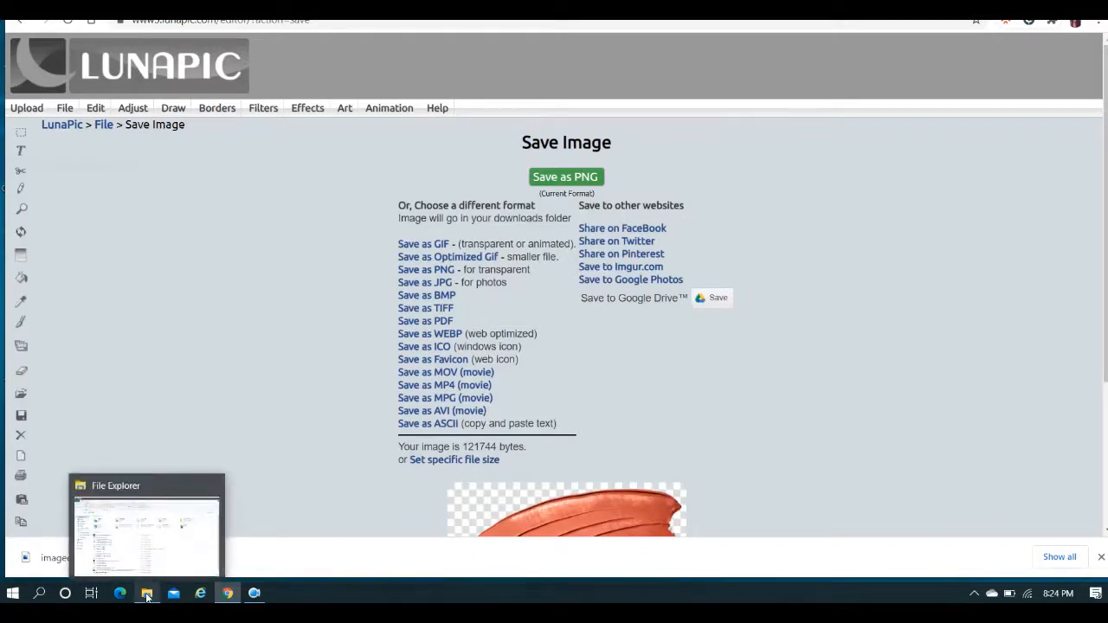
Load the original three-stroke orange paint photo into Windows Photos
{"action": "left_click", "coordinate": [308, 107]}
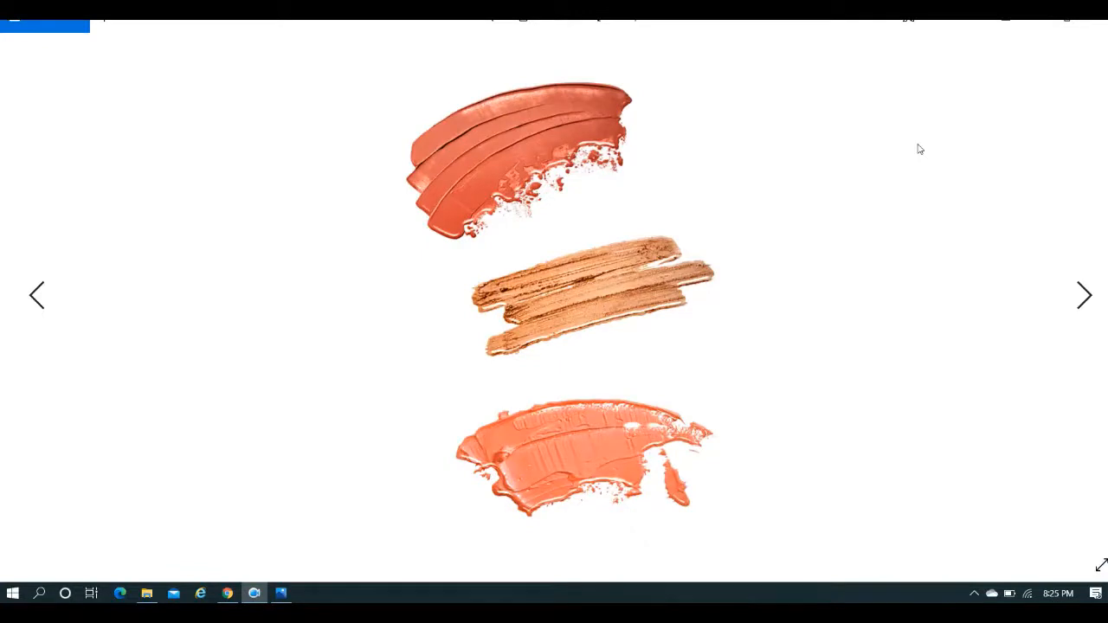
{"action": "mouse_move", "coordinate": [484, 253]}
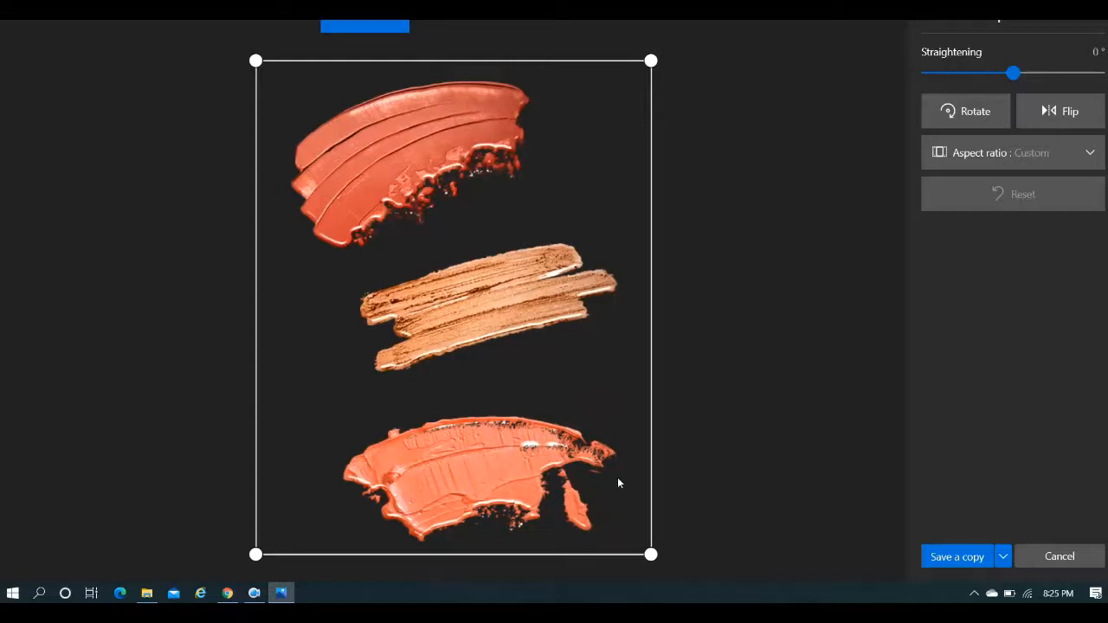
{"action": "mouse_move", "coordinate": [589, 561]}
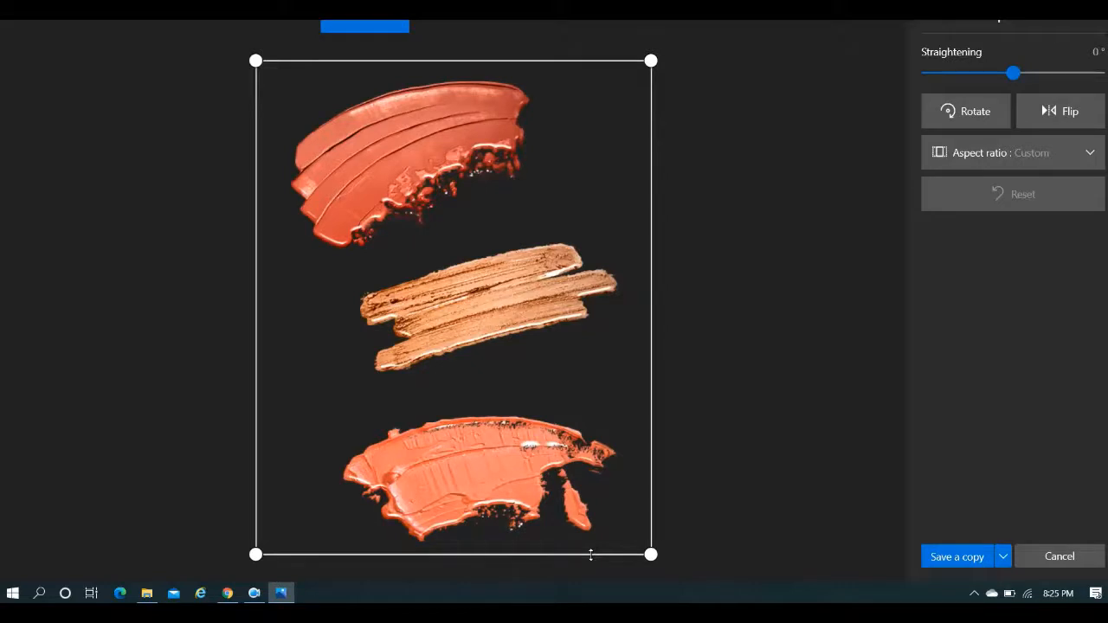
Fit the Photos crop frame around the top stroke, then cancel the edit without saving
{"action": "left_click_drag", "start_coordinate": [592, 554], "coordinate": [578, 260]}
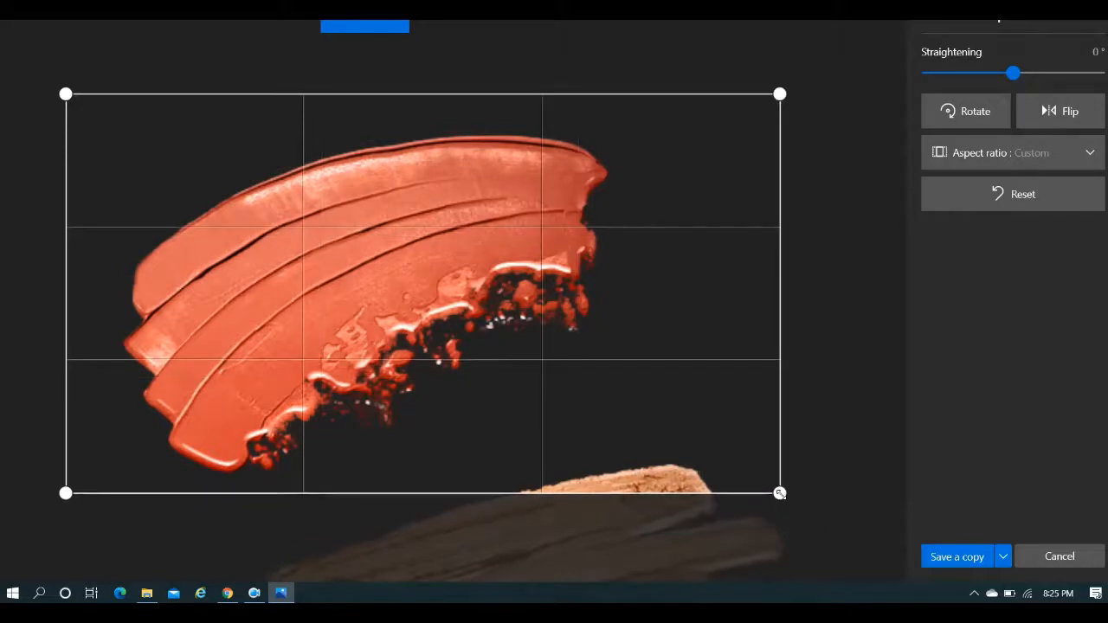
{"action": "left_click_drag", "start_coordinate": [778, 491], "coordinate": [616, 470]}
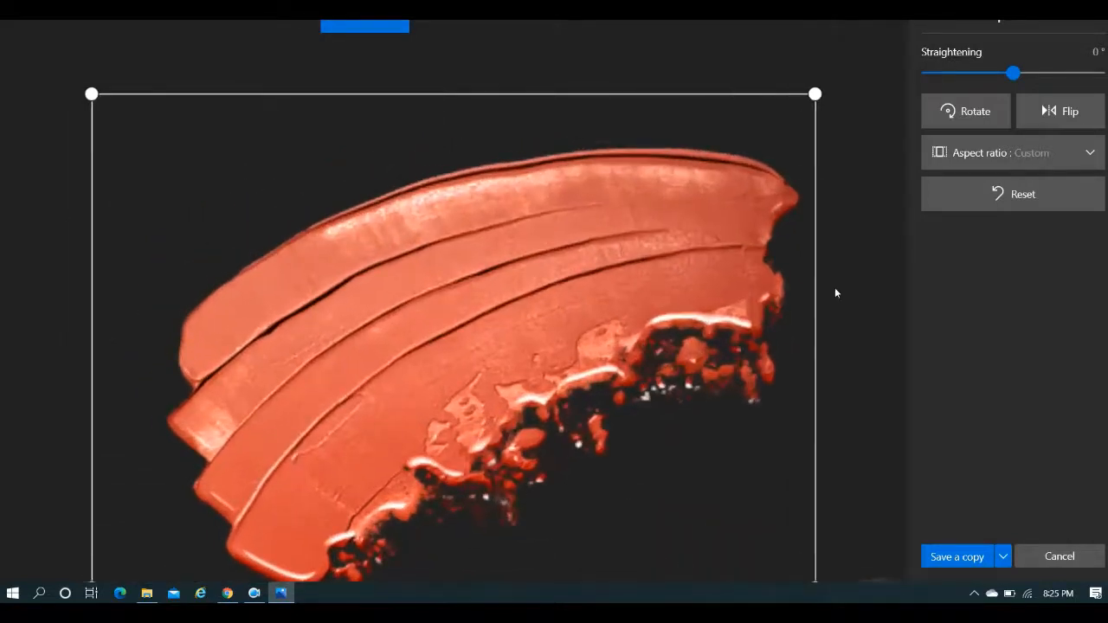
{"action": "left_click", "coordinate": [1002, 557]}
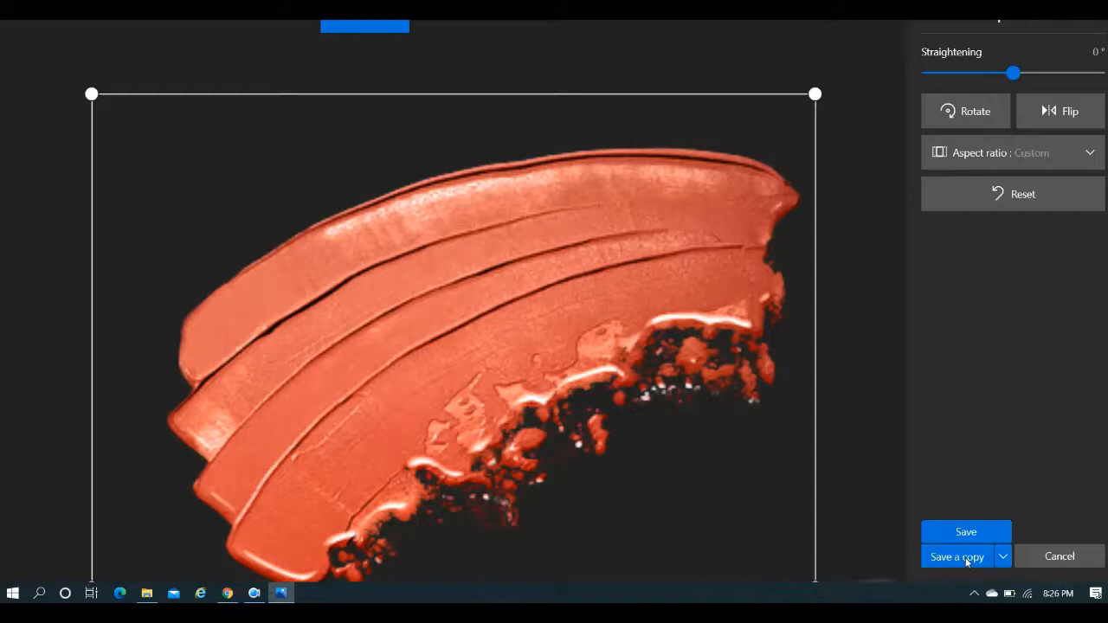
{"action": "mouse_move", "coordinate": [270, 474]}
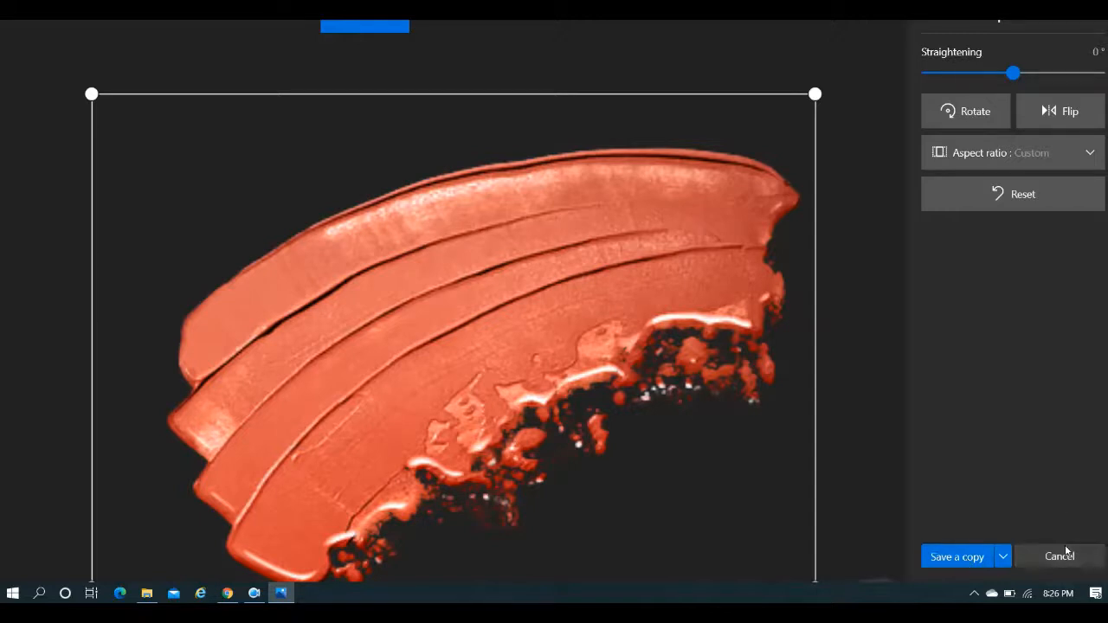
{"action": "left_click", "coordinate": [1059, 557]}
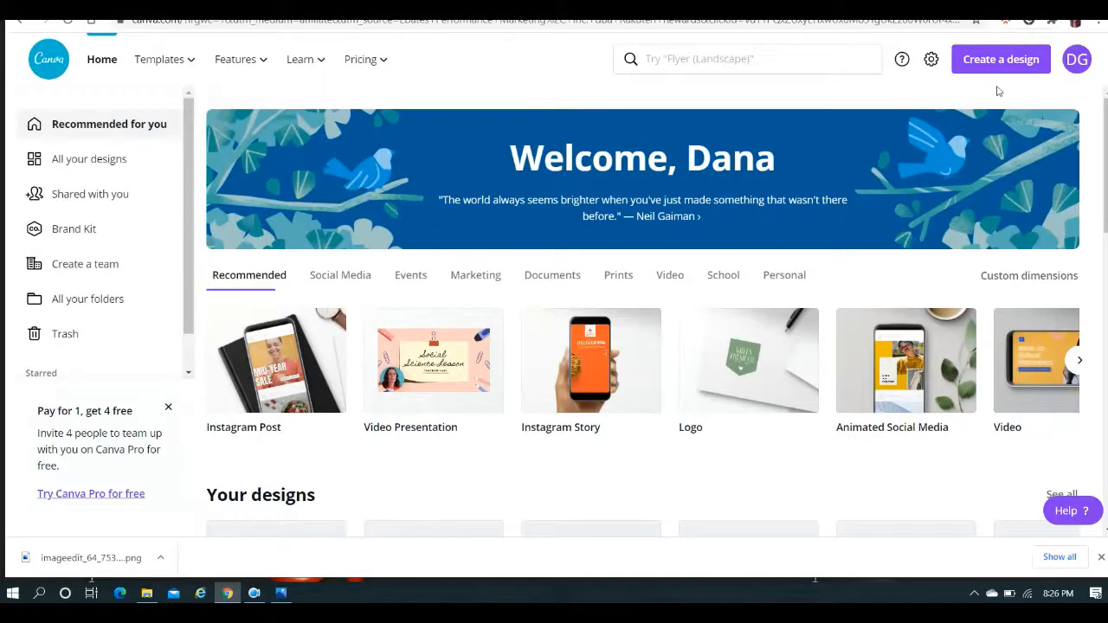
Create a new Instagram Post design to hold the paint stroke collage
{"action": "left_click", "coordinate": [1000, 59]}
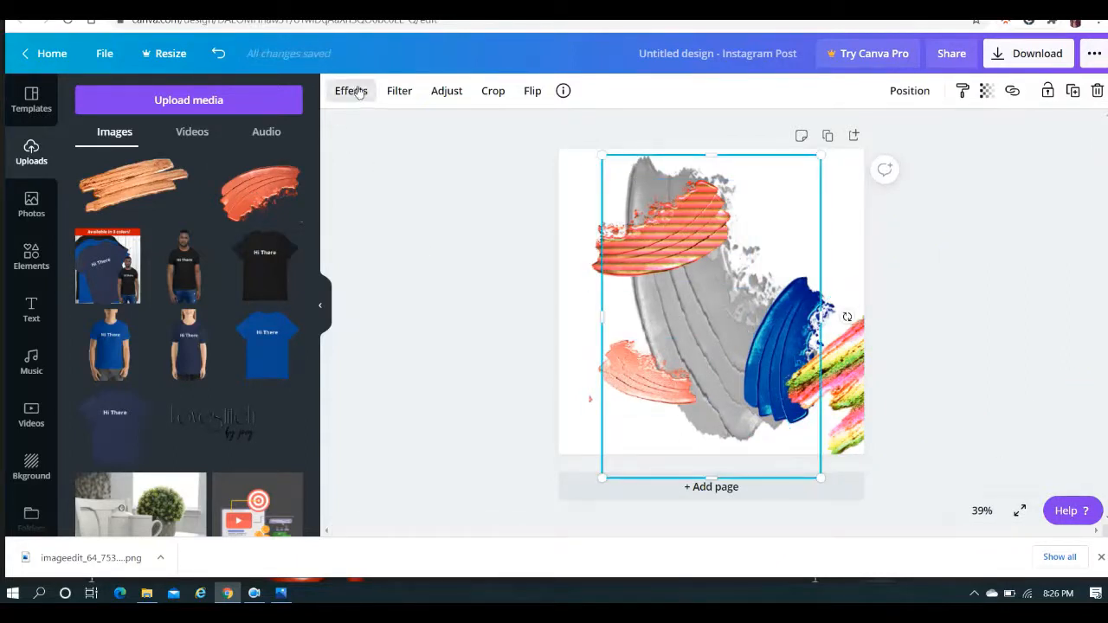
Give the grey paint stroke a Greyscale filter and transparency 74
{"action": "left_click", "coordinate": [350, 90]}
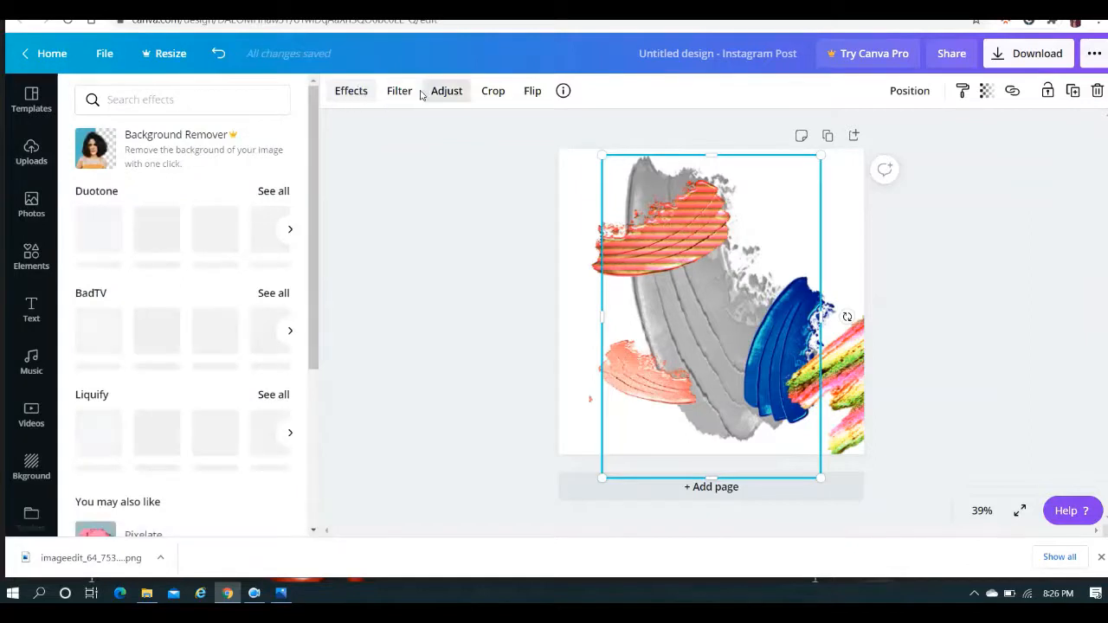
{"action": "left_click", "coordinate": [398, 90]}
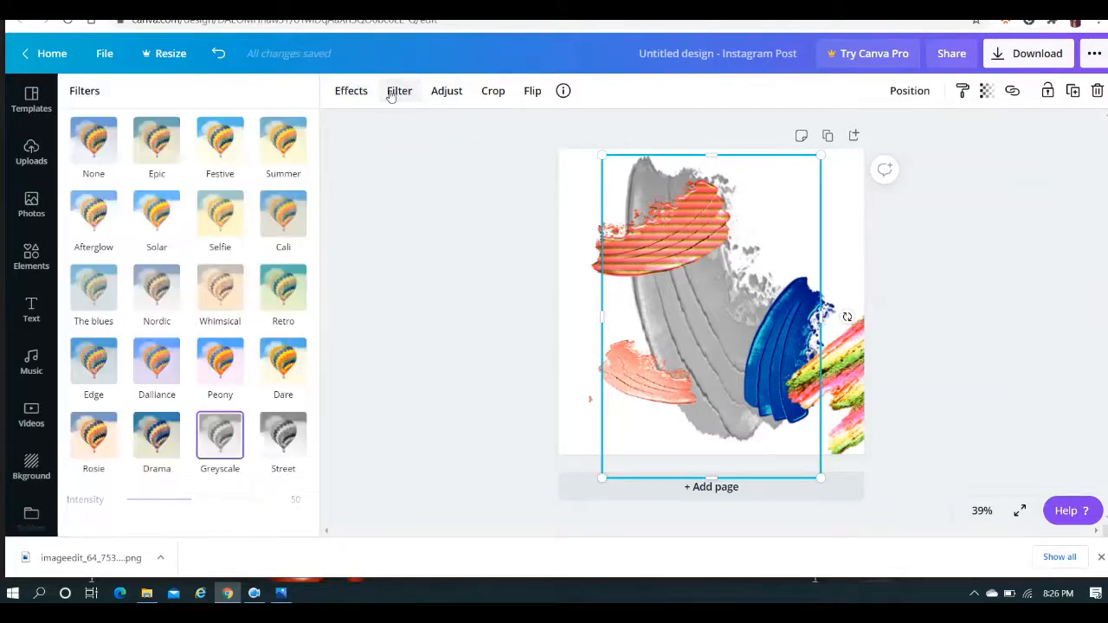
{"action": "left_click", "coordinate": [219, 437]}
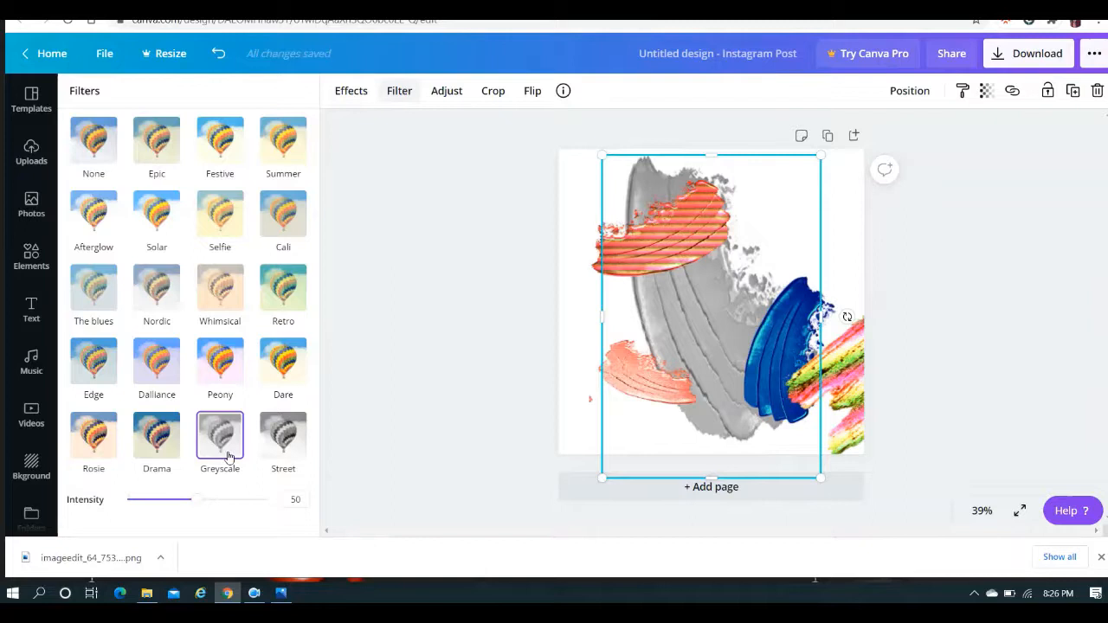
{"action": "left_click", "coordinate": [987, 90]}
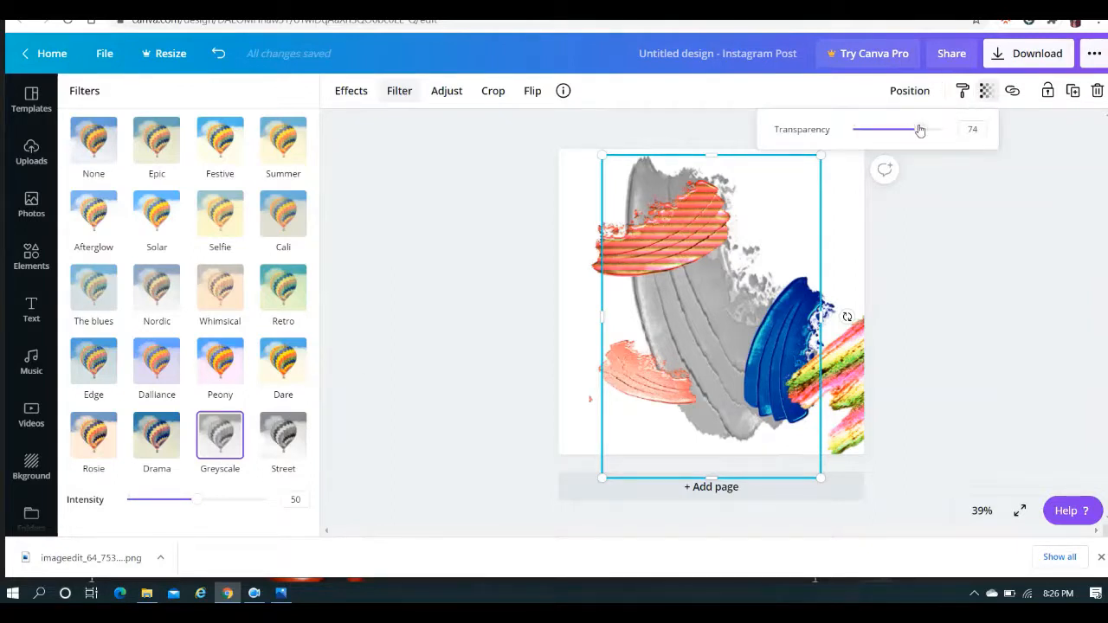
{"action": "left_click_drag", "start_coordinate": [909, 128], "coordinate": [919, 128]}
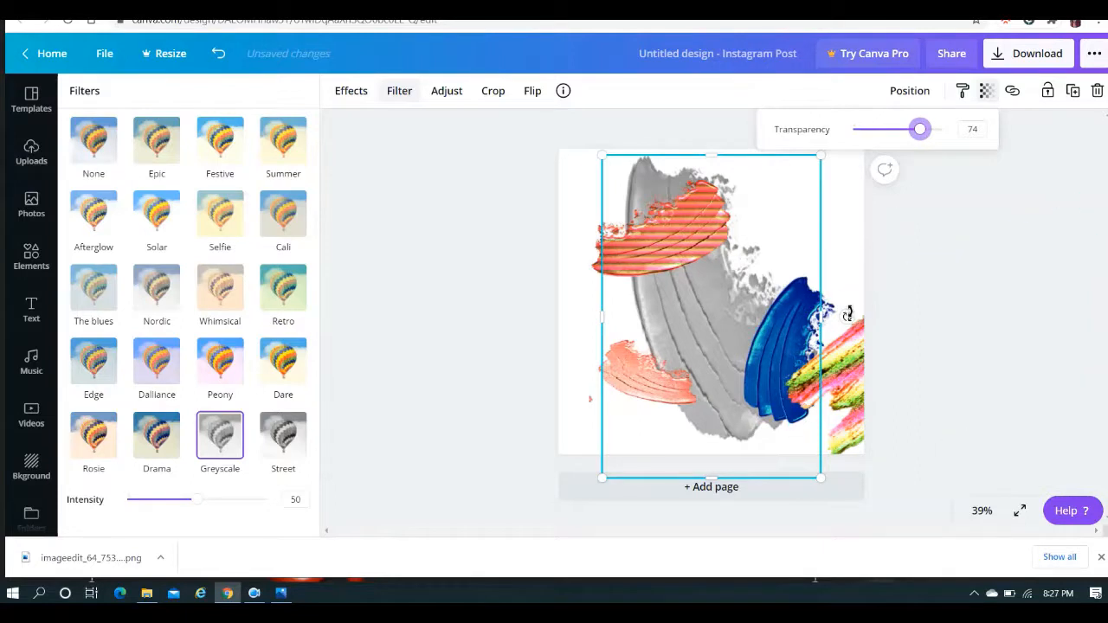
Rotate the blue paint stroke to sit at an angle
{"action": "left_click_drag", "start_coordinate": [848, 311], "coordinate": [848, 311]}
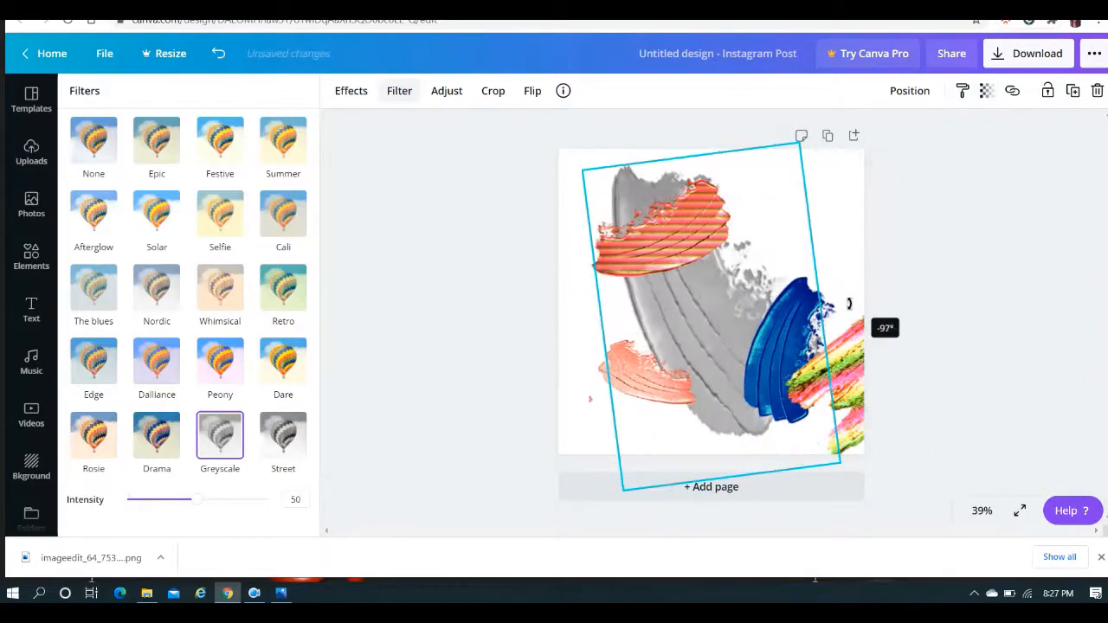
{"action": "left_click_drag", "start_coordinate": [846, 303], "coordinate": [846, 315]}
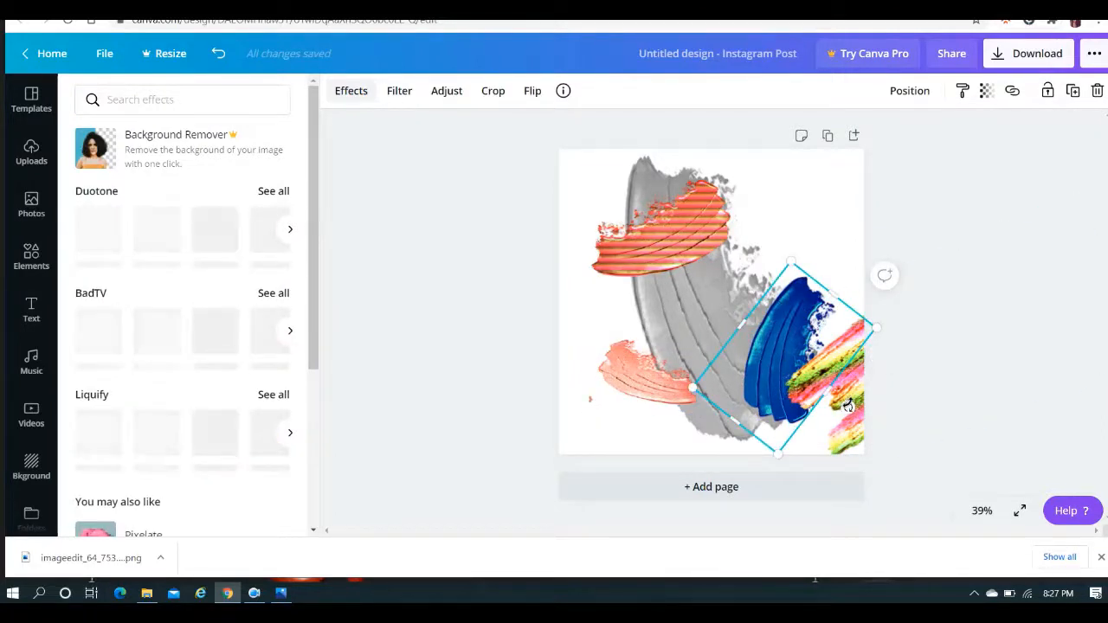
Select the rainbow paint stroke and browse its Filters and BadTV effects
{"action": "left_click", "coordinate": [31, 152]}
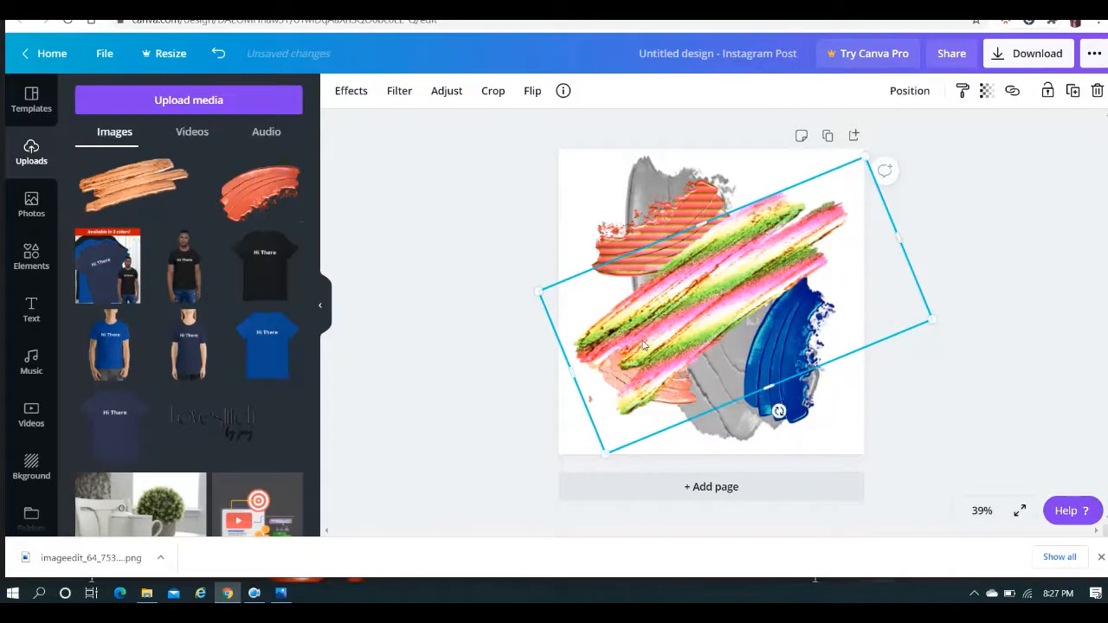
{"action": "left_click", "coordinate": [398, 90]}
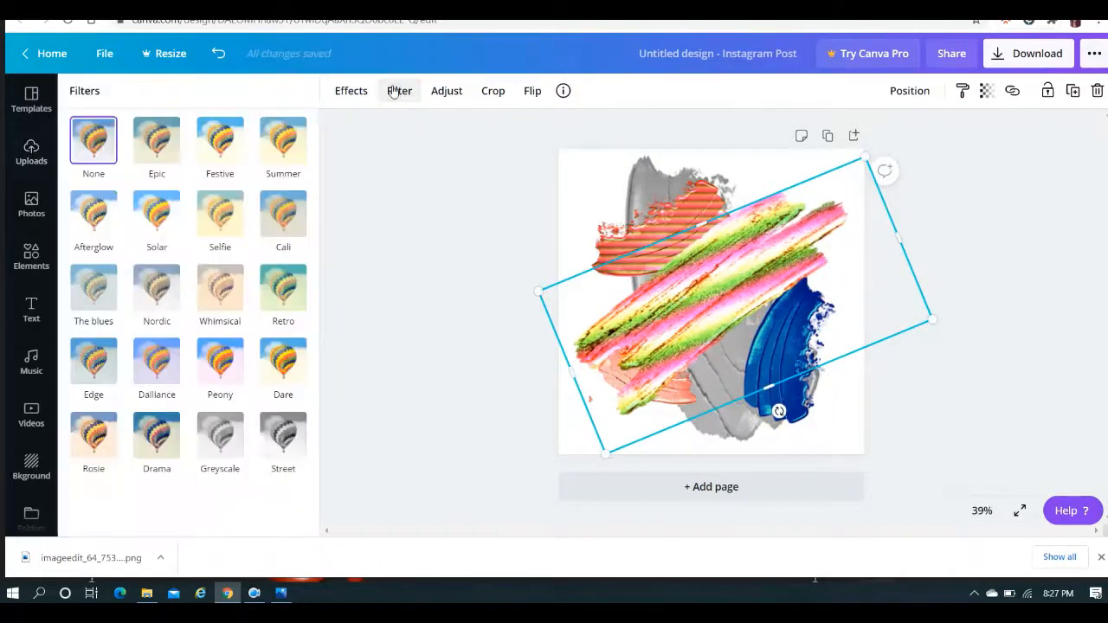
{"action": "left_click", "coordinate": [349, 90]}
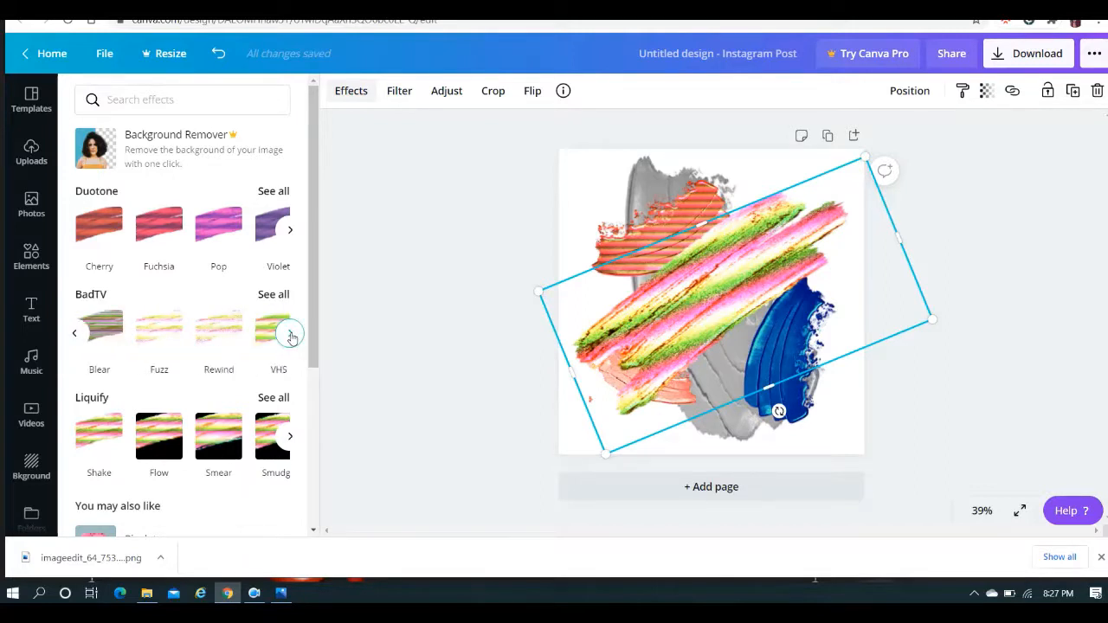
{"action": "left_click", "coordinate": [291, 332]}
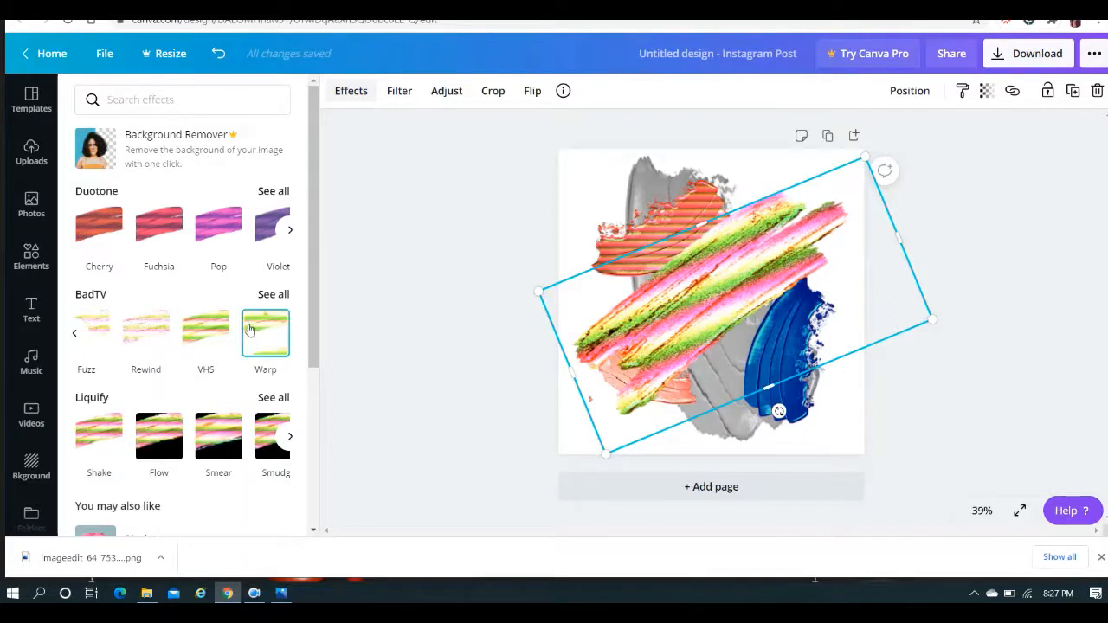
Preview the Warp and Shake effects on the rainbow stroke, then bring in the orange stroke from Uploads
{"action": "left_click", "coordinate": [267, 332]}
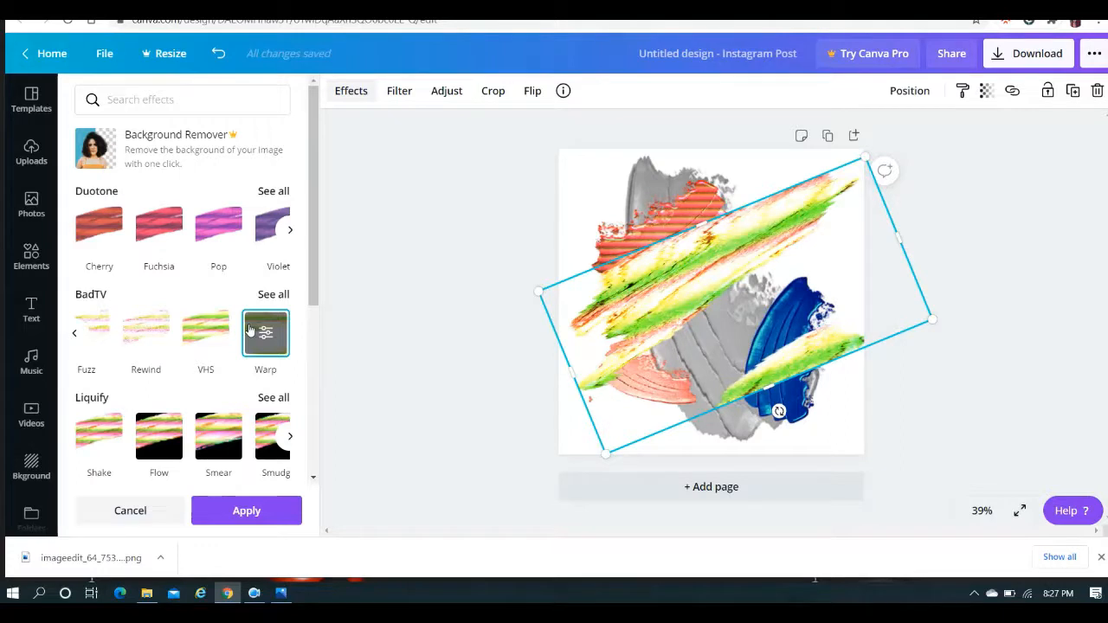
{"action": "left_click", "coordinate": [99, 436]}
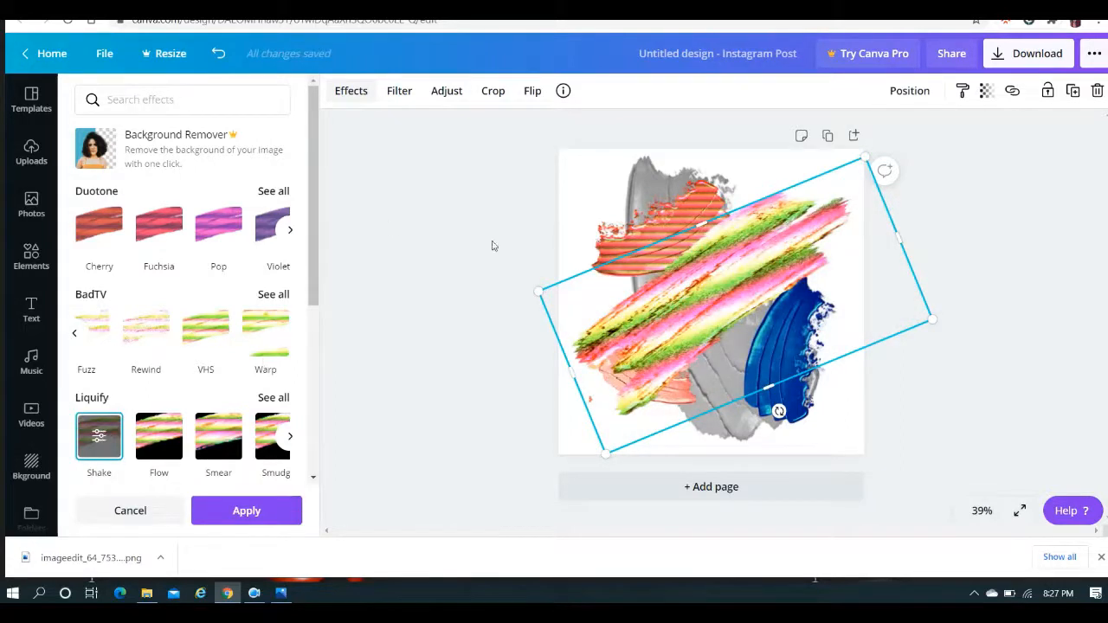
{"action": "left_click", "coordinate": [986, 90]}
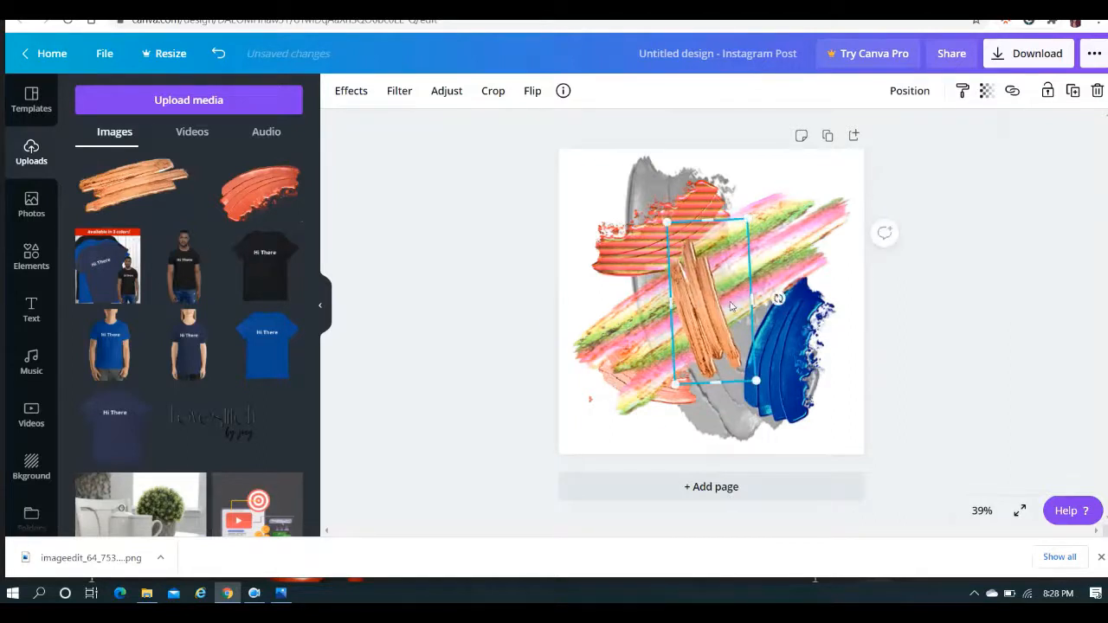
Enlarge the orange stroke down the left edge and recolour it a muted Fuchsia duotone with lowered saturation
{"action": "left_click_drag", "start_coordinate": [775, 298], "coordinate": [709, 273]}
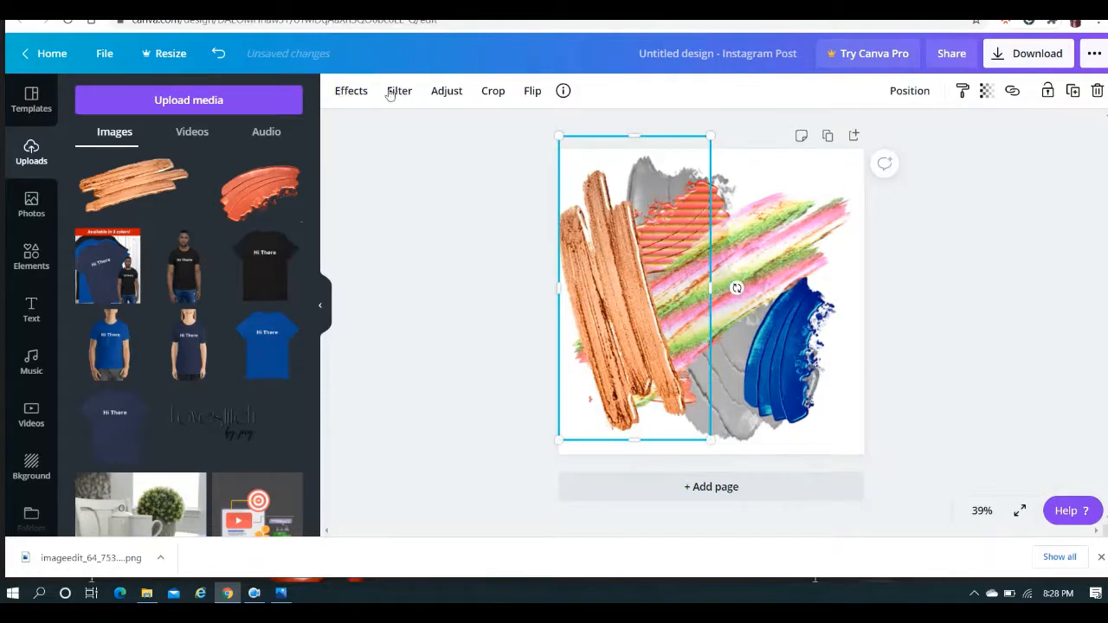
{"action": "left_click", "coordinate": [350, 90]}
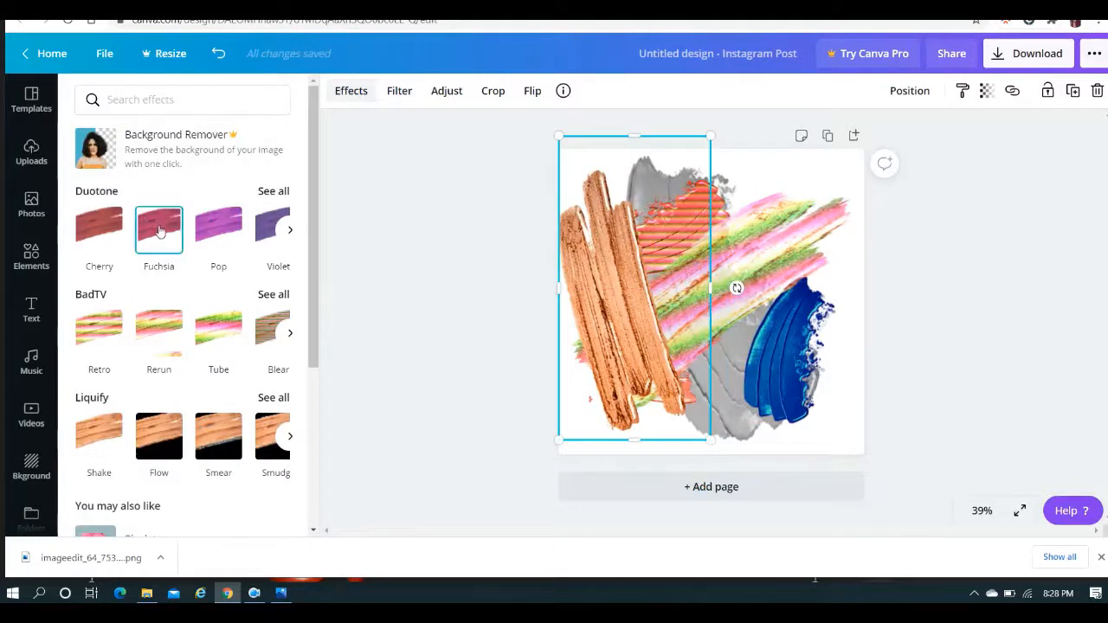
{"action": "left_click", "coordinate": [219, 229]}
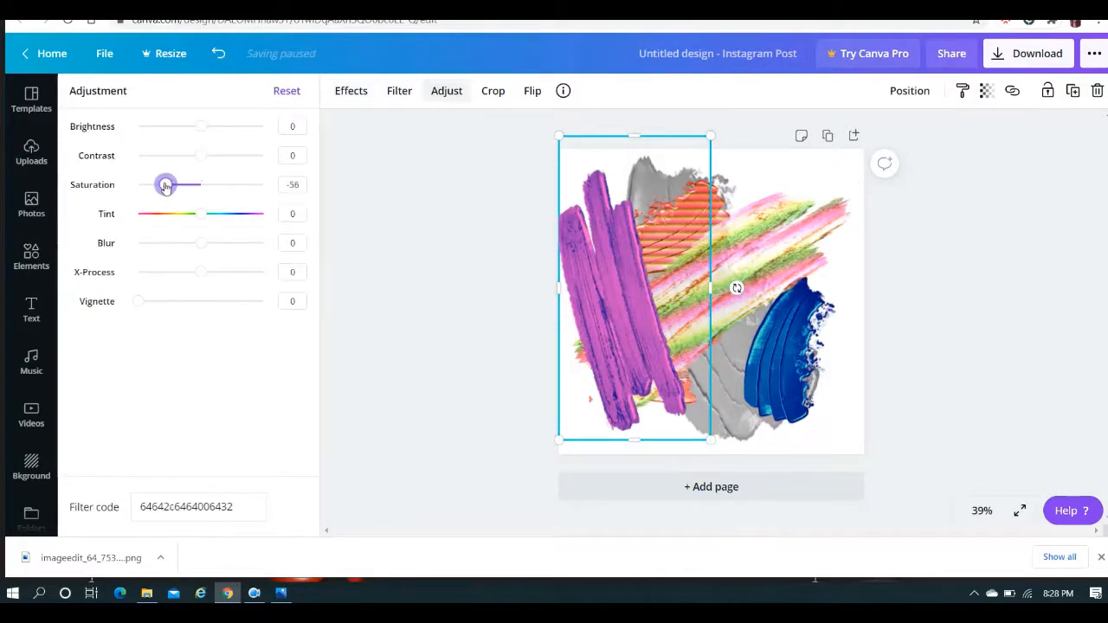
{"action": "left_click", "coordinate": [31, 152]}
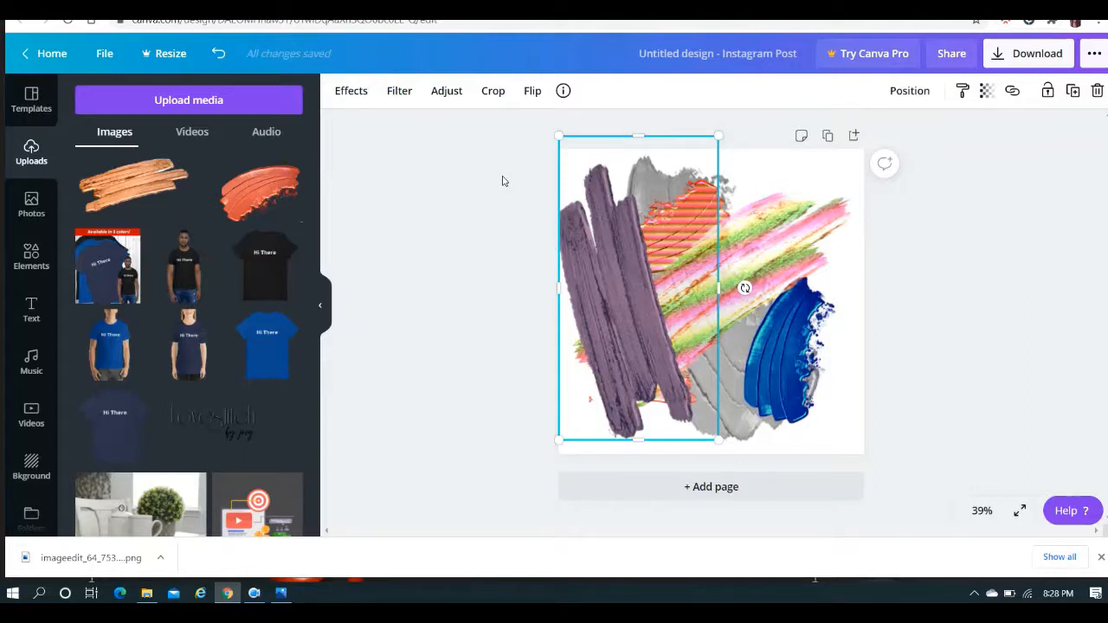
{"action": "mouse_move", "coordinate": [888, 291]}
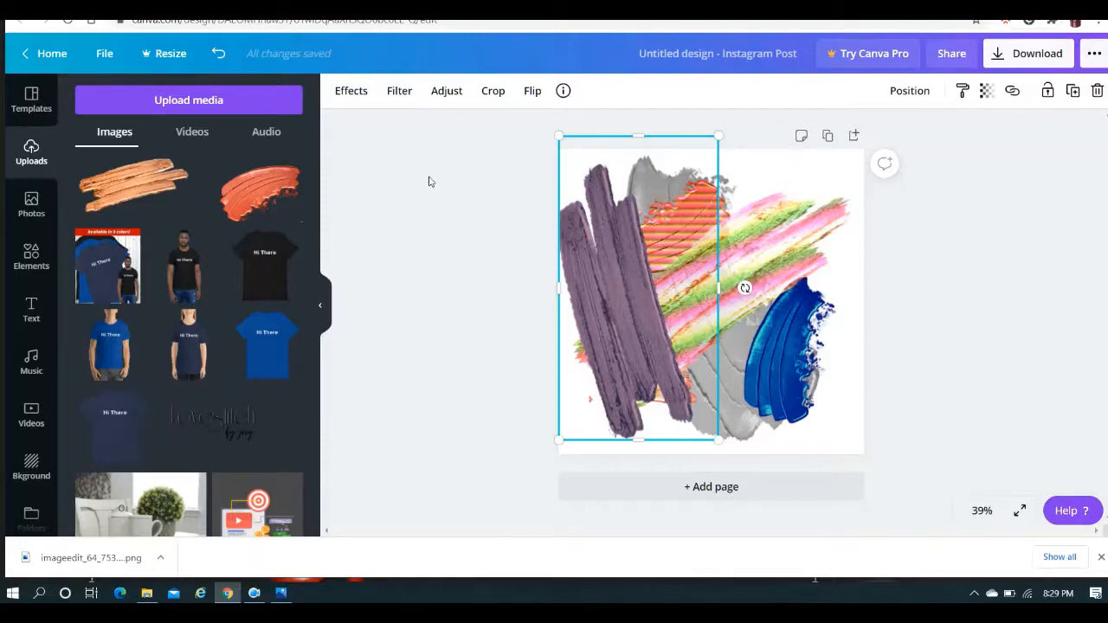
{"action": "left_click", "coordinate": [429, 182]}
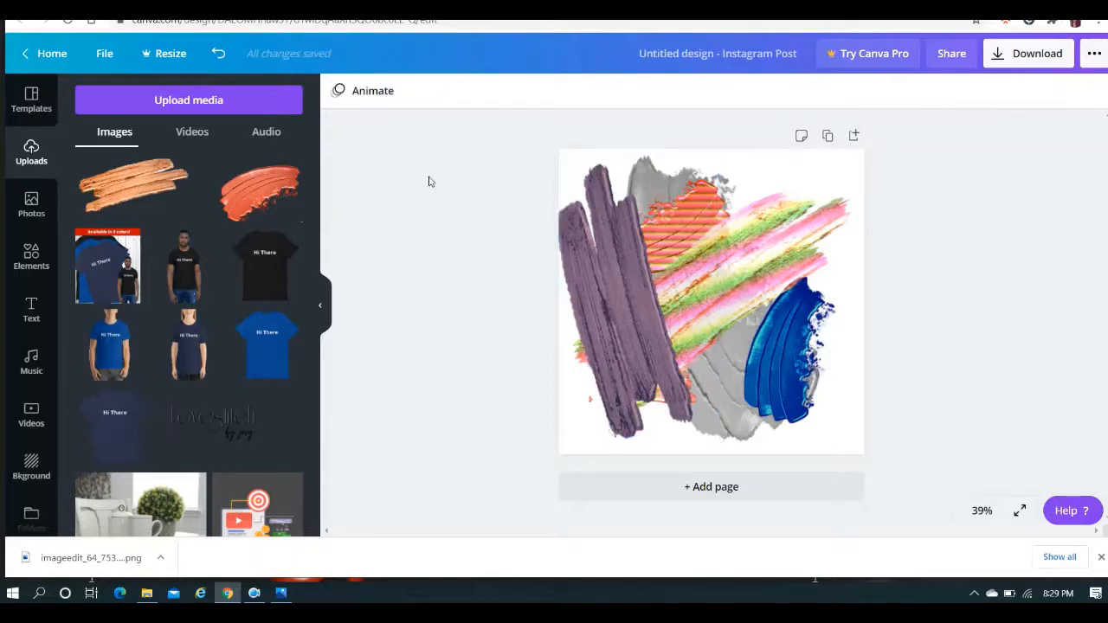